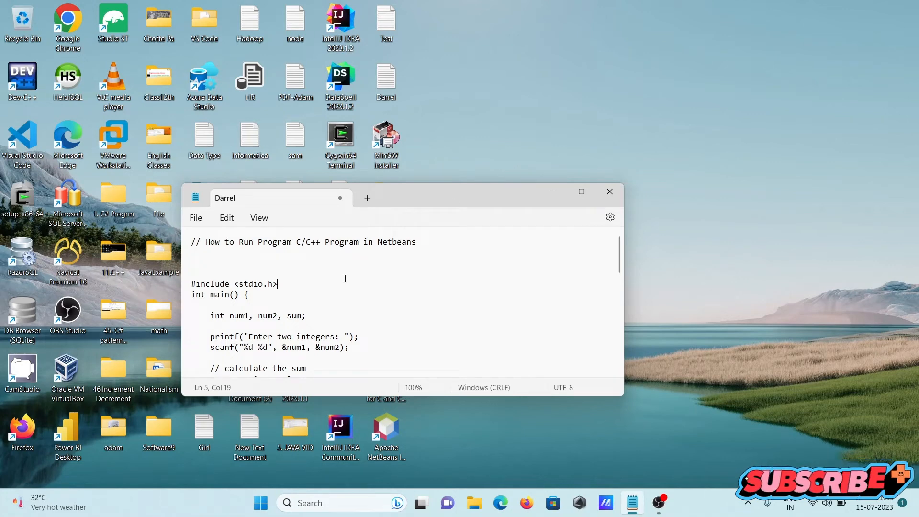
{"action": "mouse_move", "coordinate": [469, 227]}
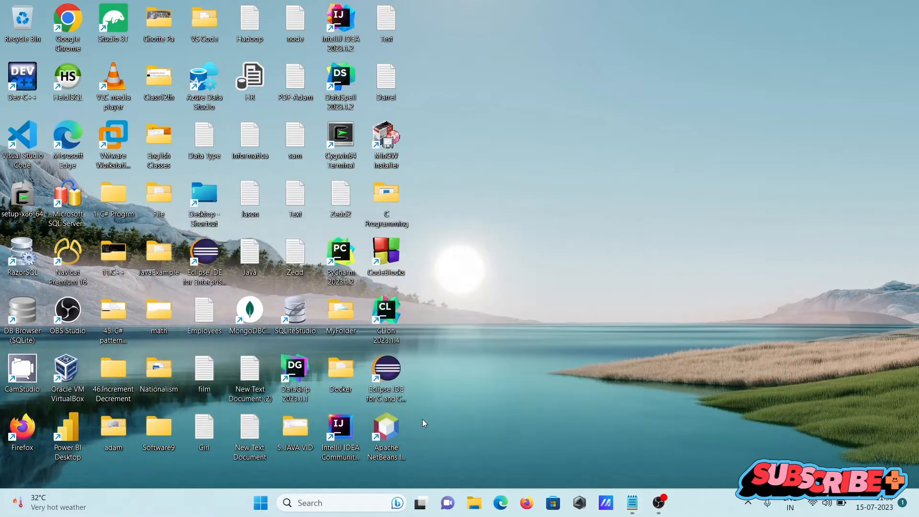
{"action": "mouse_move", "coordinate": [385, 425]}
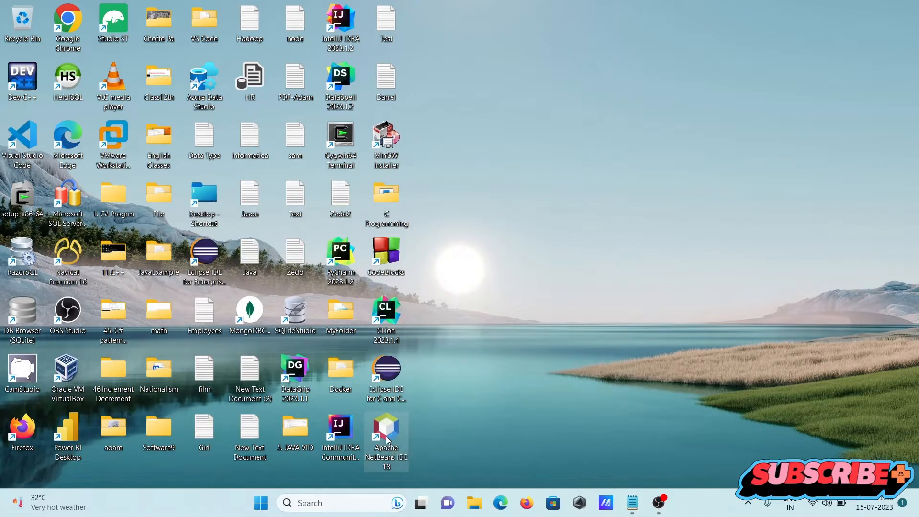
Launch Apache NetBeans IDE 18 from its desktop shortcut
{"action": "double_click", "coordinate": [386, 434]}
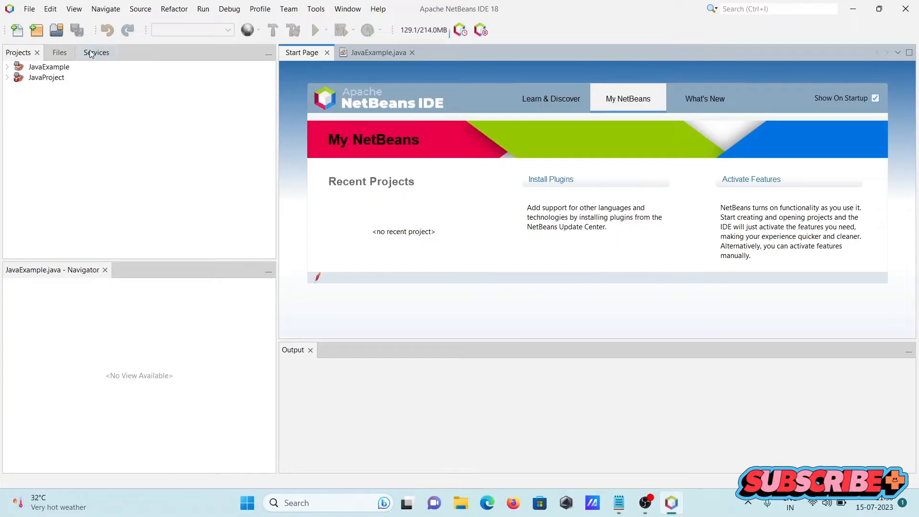
{"action": "left_click", "coordinate": [29, 8]}
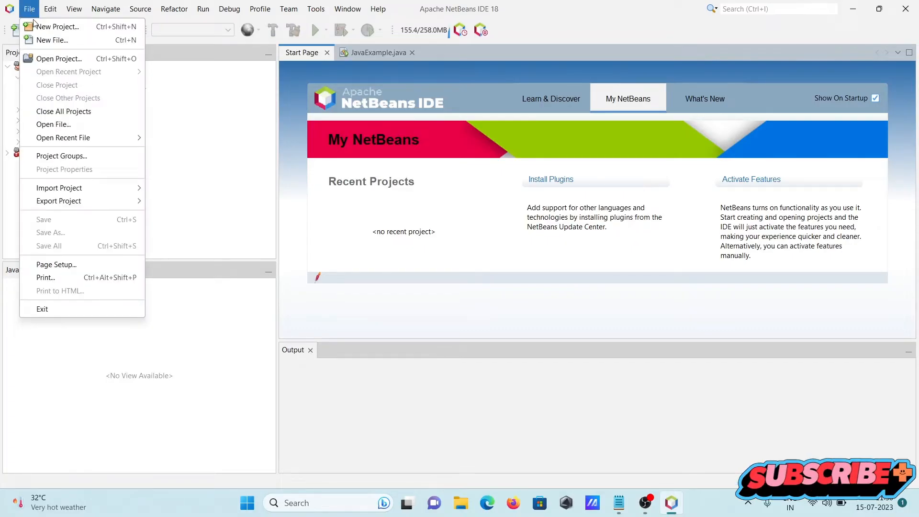
{"action": "left_click", "coordinate": [57, 27]}
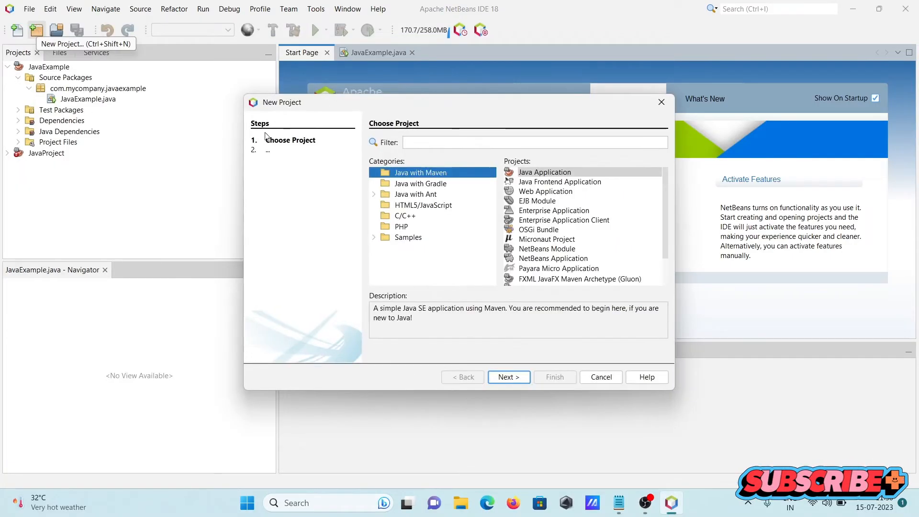
{"action": "left_click", "coordinate": [405, 215]}
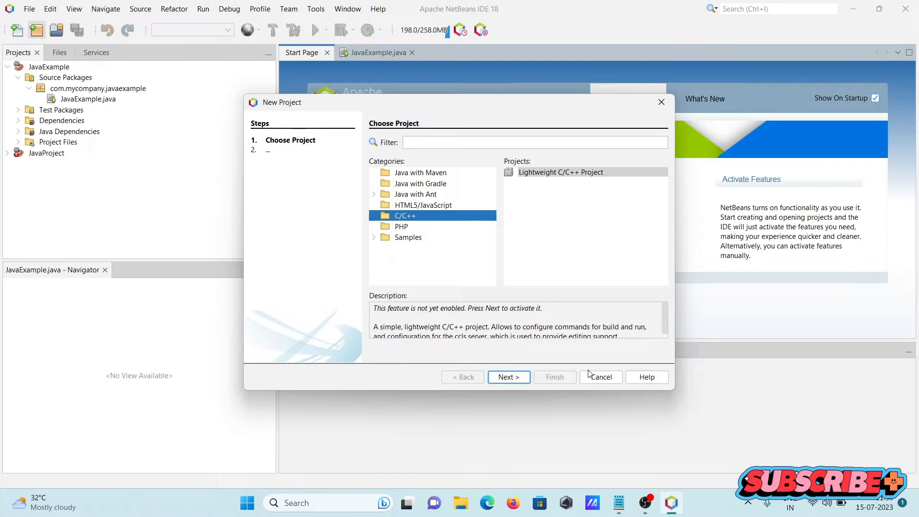
{"action": "left_click", "coordinate": [599, 377]}
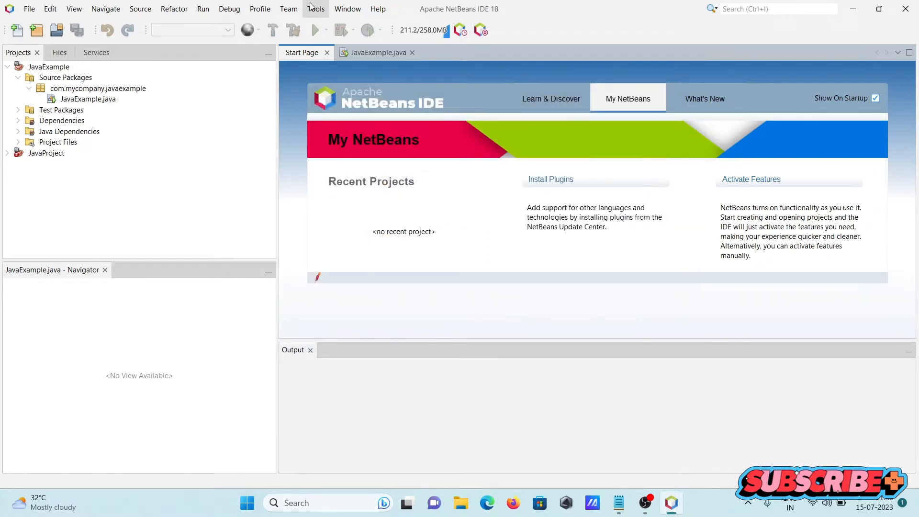
Open Tools > Plugins and enable the NetBeans 8.2 Plugin Portal update center under Settings
{"action": "left_click", "coordinate": [315, 9]}
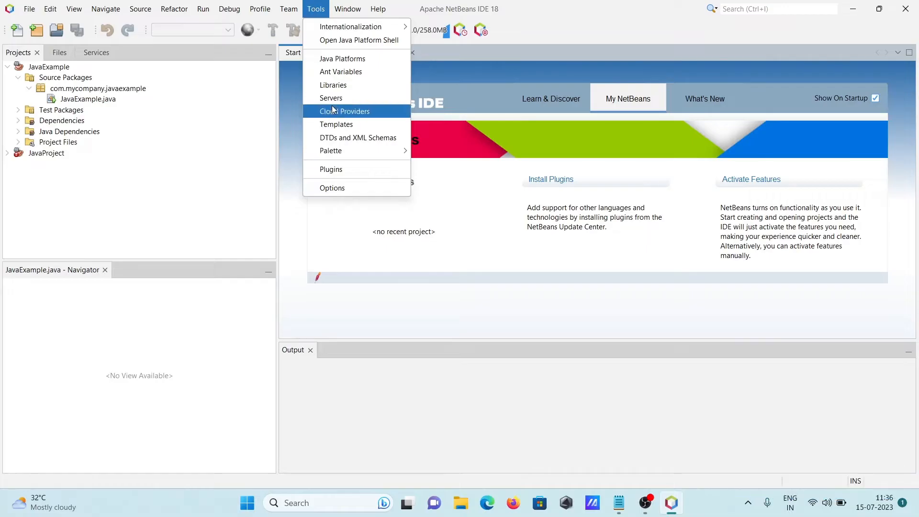
{"action": "left_click", "coordinate": [331, 170]}
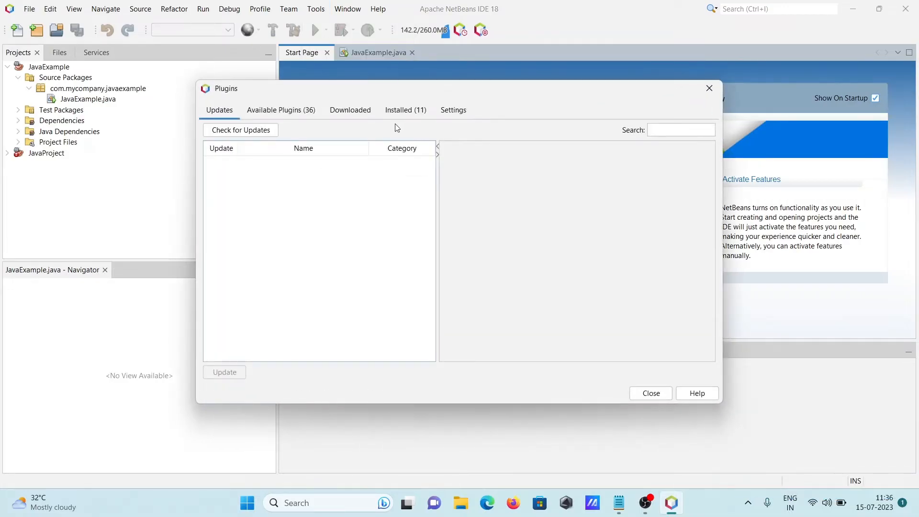
{"action": "mouse_move", "coordinate": [233, 161]}
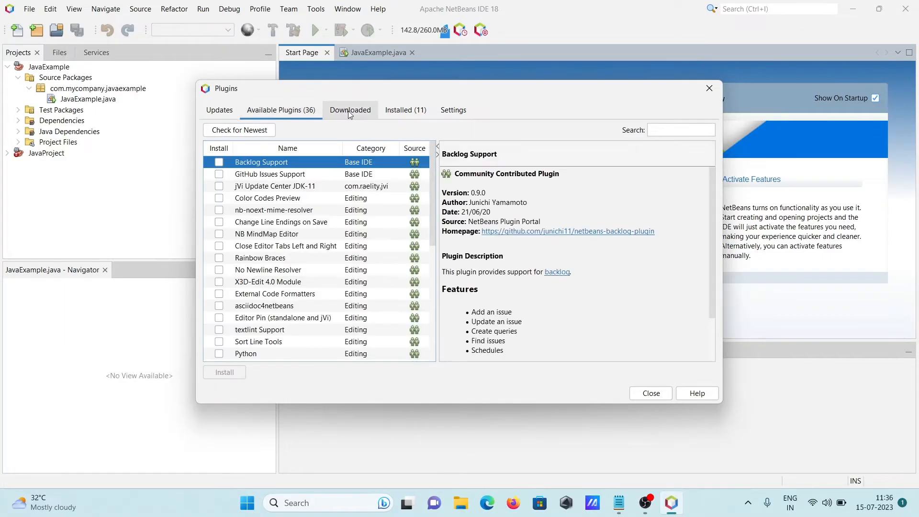
{"action": "left_click", "coordinate": [405, 110]}
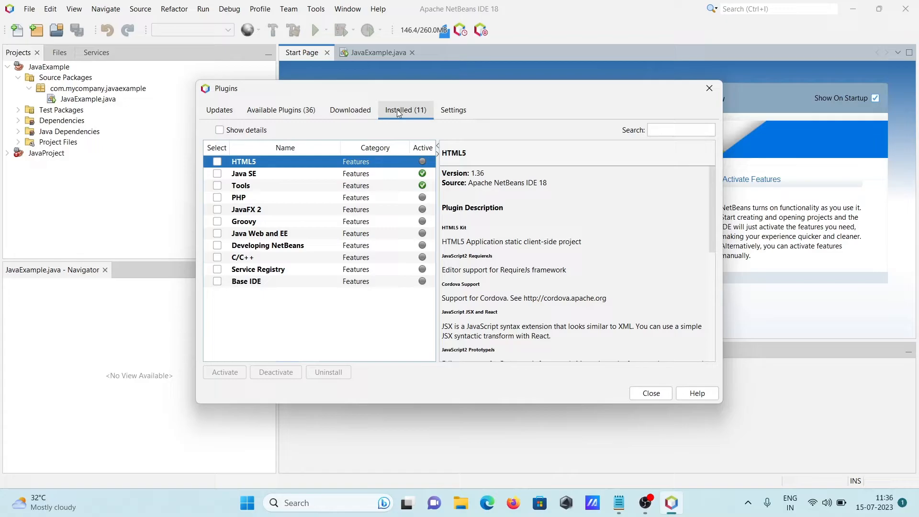
{"action": "left_click", "coordinate": [350, 110]}
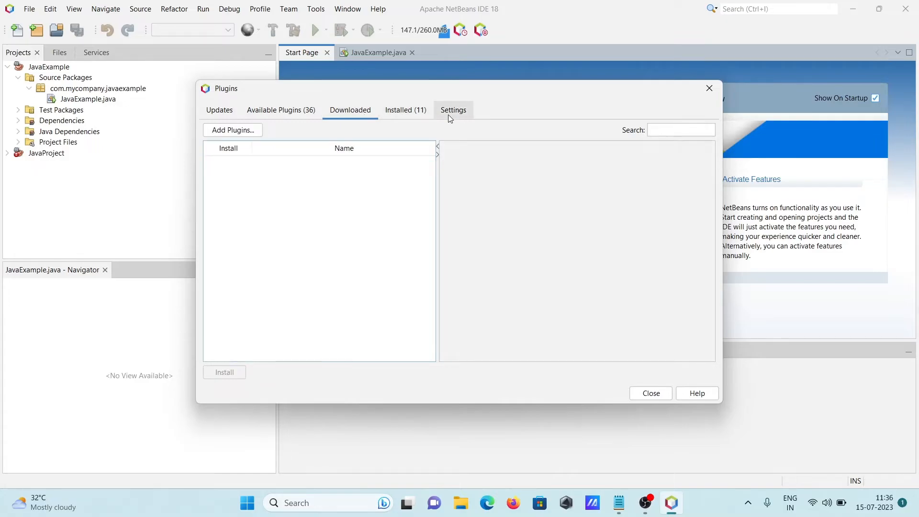
{"action": "left_click", "coordinate": [453, 110]}
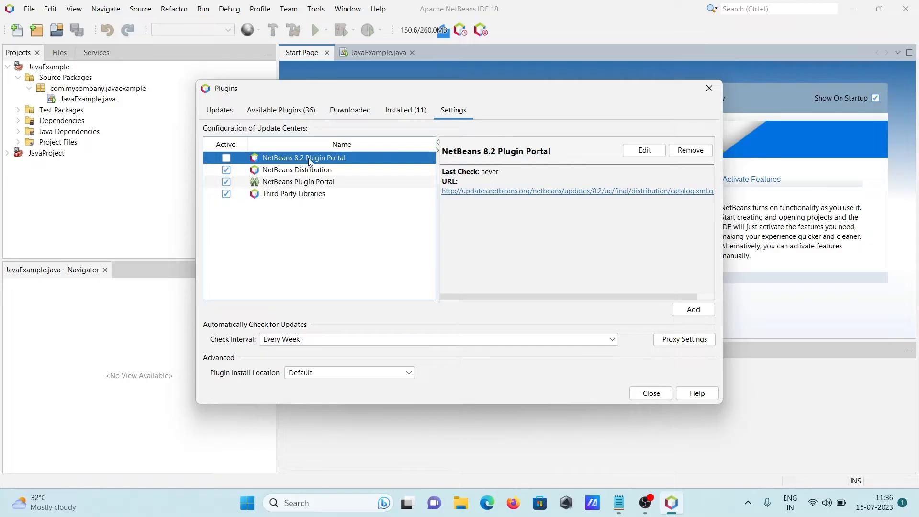
{"action": "left_click", "coordinate": [226, 157]}
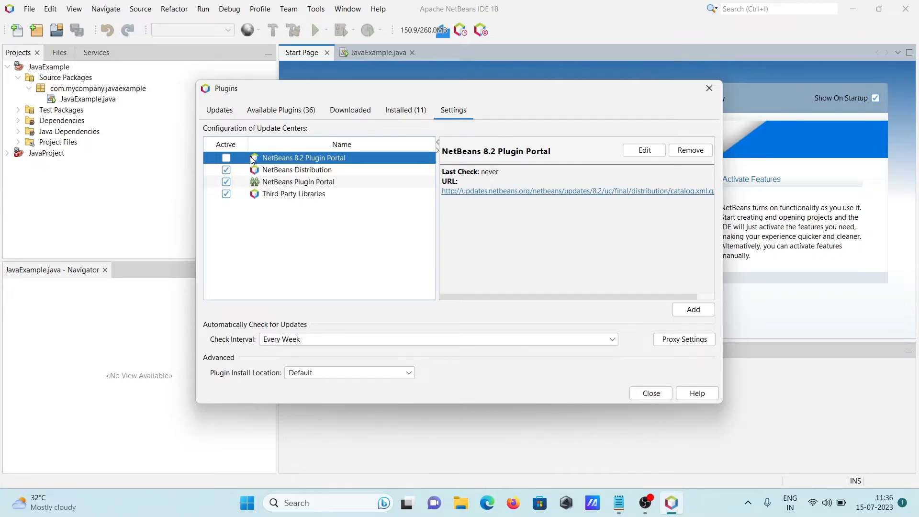
{"action": "left_click", "coordinate": [225, 157]}
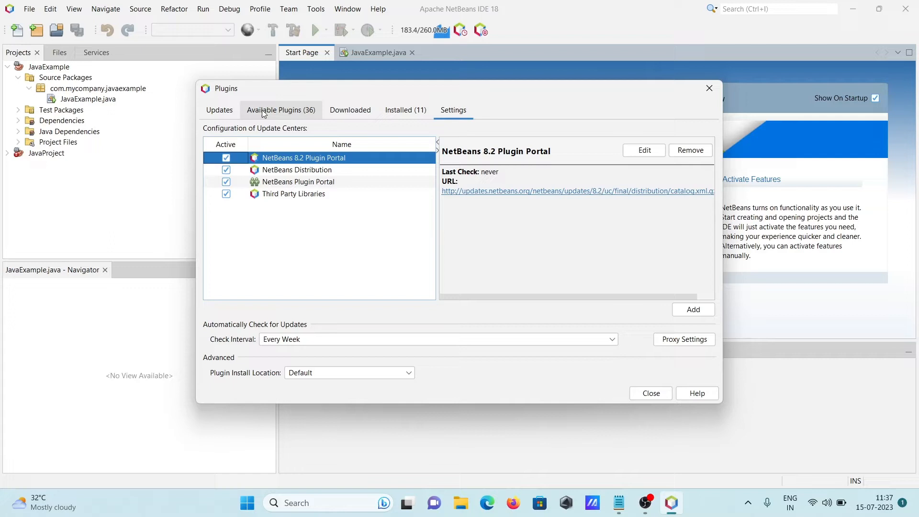
Search Available Plugins for 'c++', tick the C/C++ plugin, and start installing it
{"action": "left_click", "coordinate": [281, 111]}
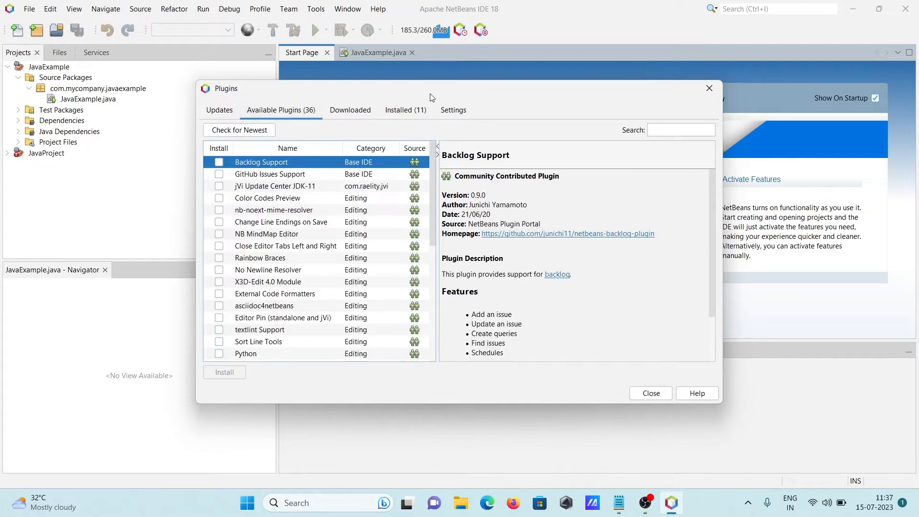
{"action": "left_click", "coordinate": [680, 130]}
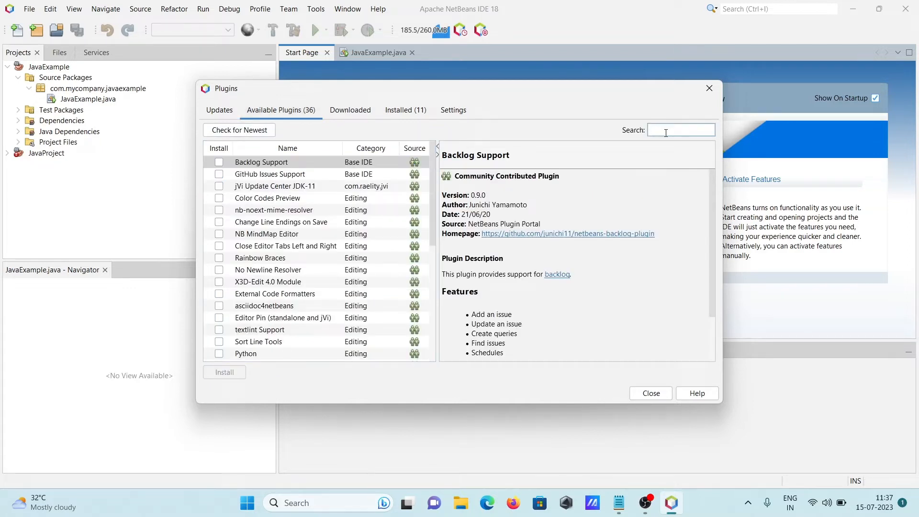
{"action": "type", "text": "c++"}
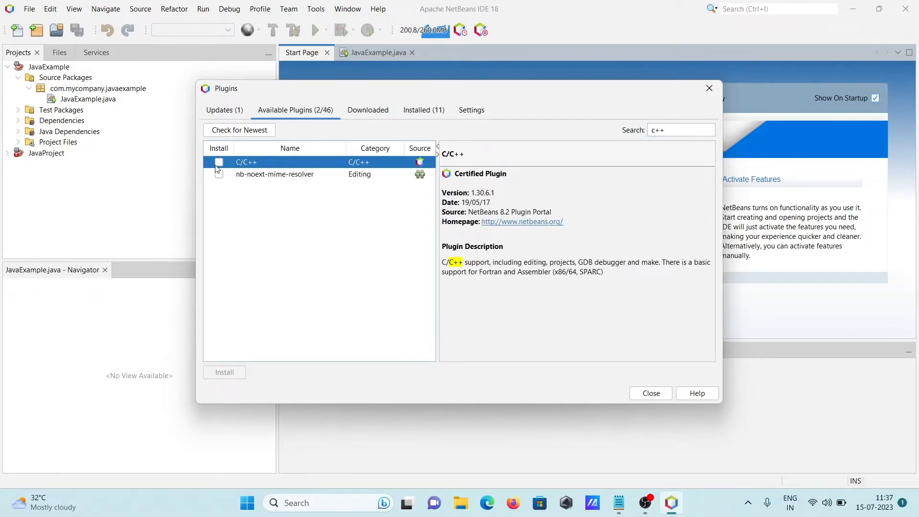
{"action": "left_click", "coordinate": [218, 162]}
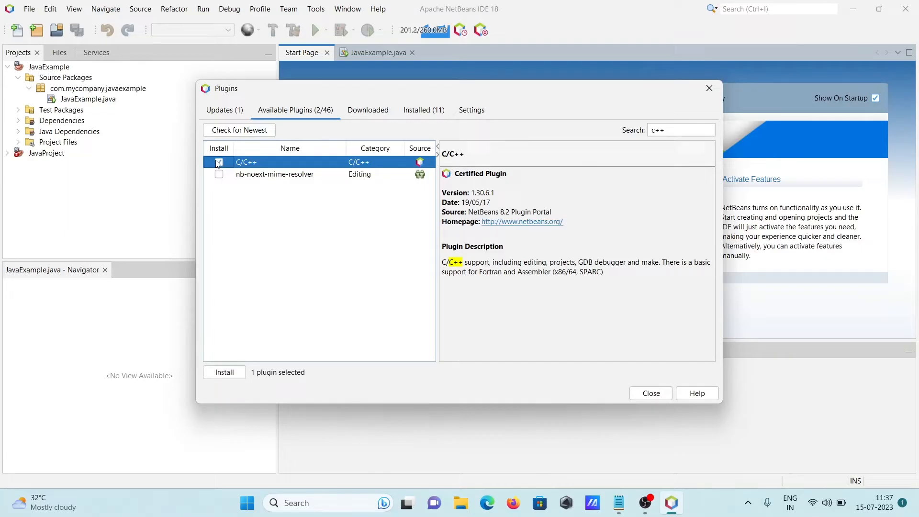
{"action": "left_click", "coordinate": [219, 161]}
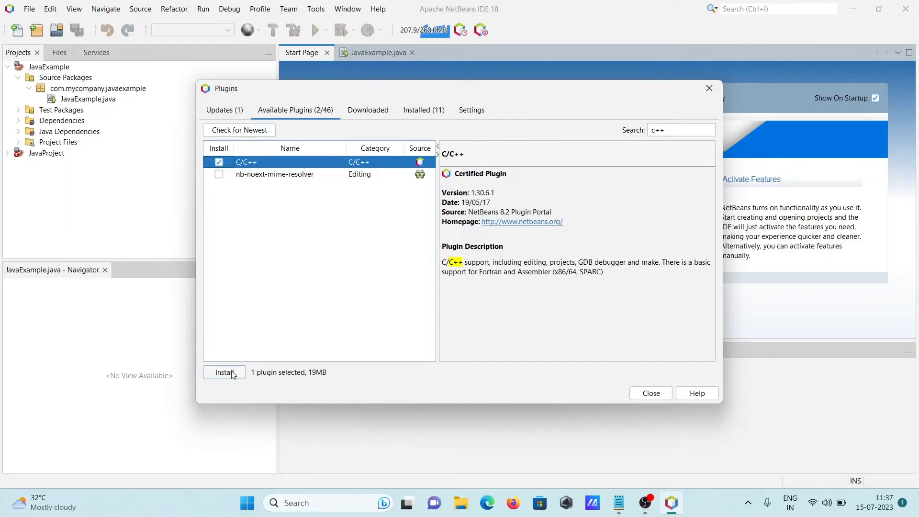
{"action": "left_click", "coordinate": [225, 372]}
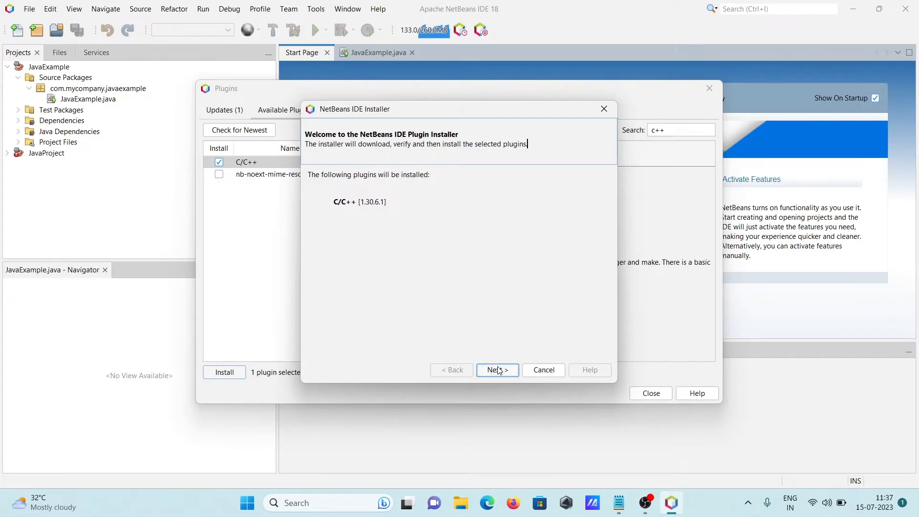
Accept the C/C++ plugin license, complete installation, and check the Installed plugins list
{"action": "left_click", "coordinate": [496, 370]}
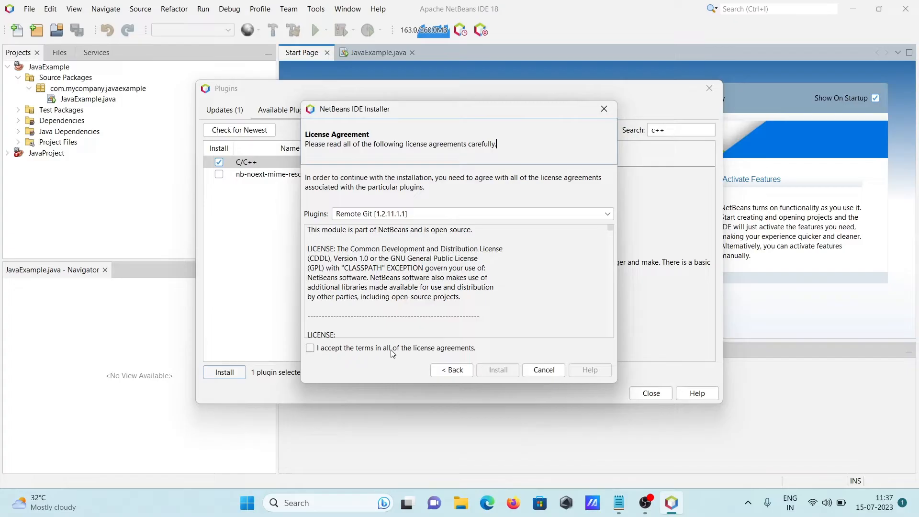
{"action": "left_click", "coordinate": [310, 348]}
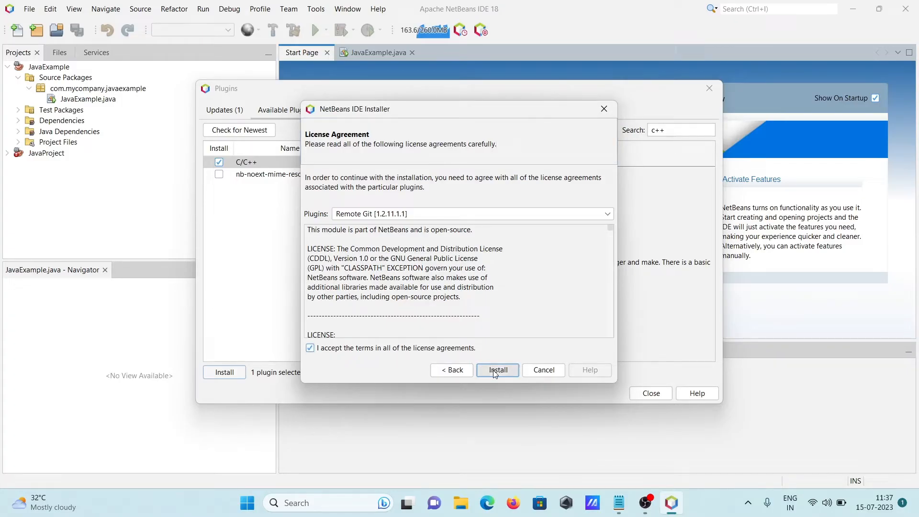
{"action": "left_click", "coordinate": [497, 370]}
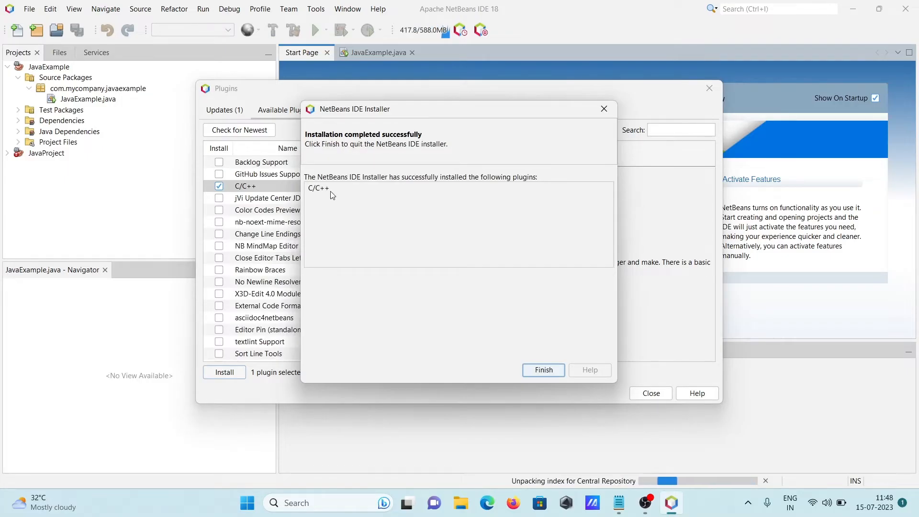
{"action": "left_click", "coordinate": [542, 370]}
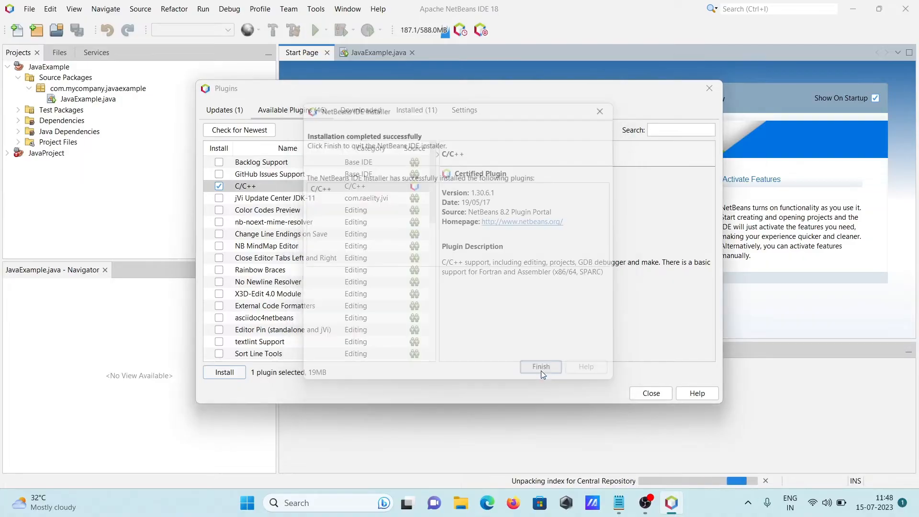
{"action": "left_click", "coordinate": [540, 366]}
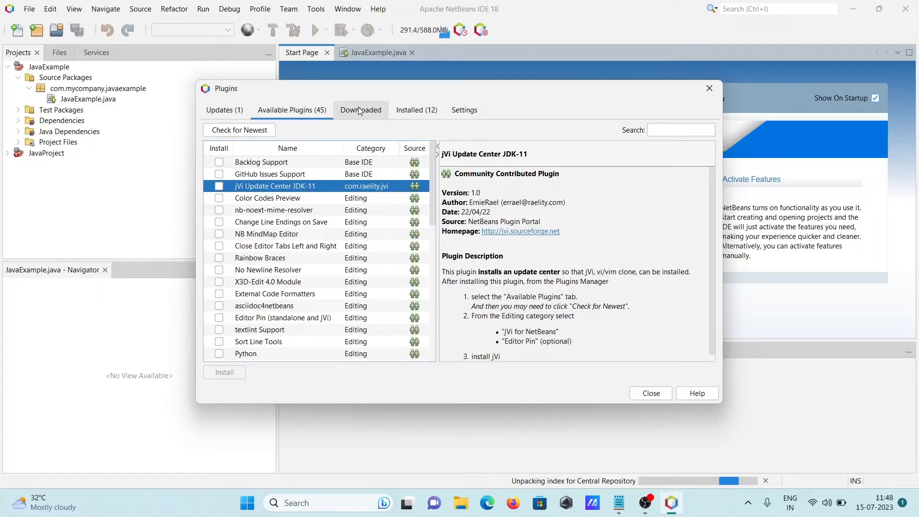
{"action": "left_click", "coordinate": [416, 110]}
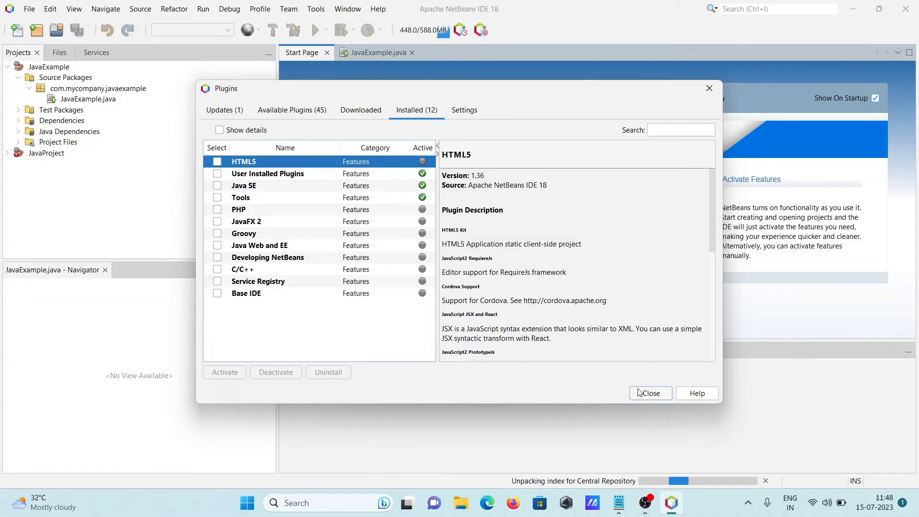
Close Plugins and start a new C/C++ Application project from File > New Project
{"action": "left_click", "coordinate": [650, 393]}
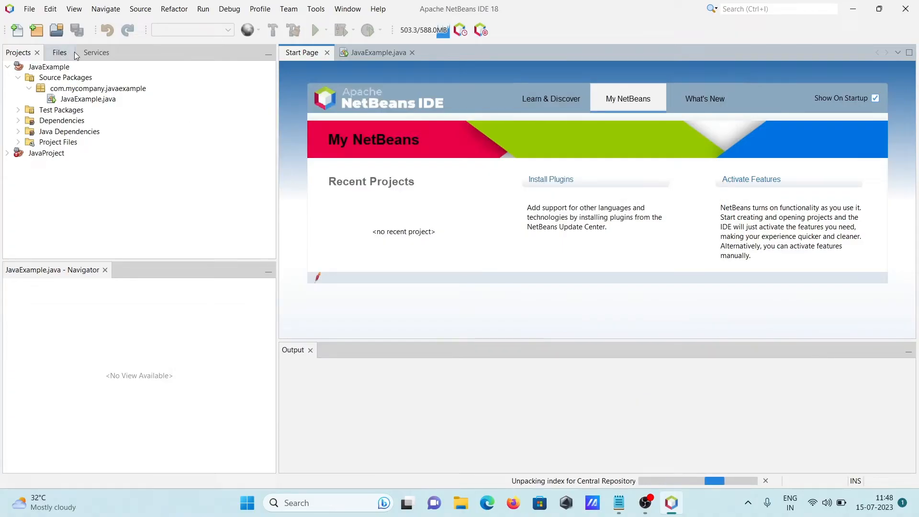
{"action": "left_click", "coordinate": [28, 9]}
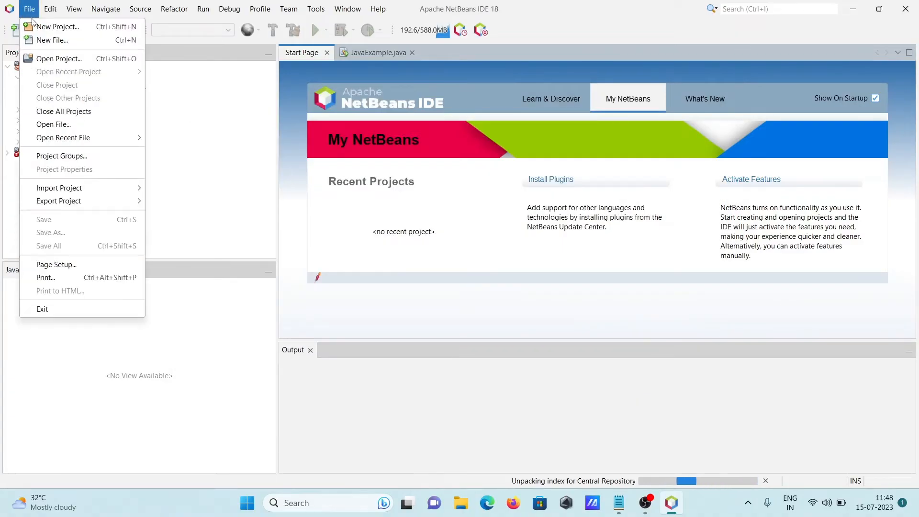
{"action": "left_click", "coordinate": [57, 26]}
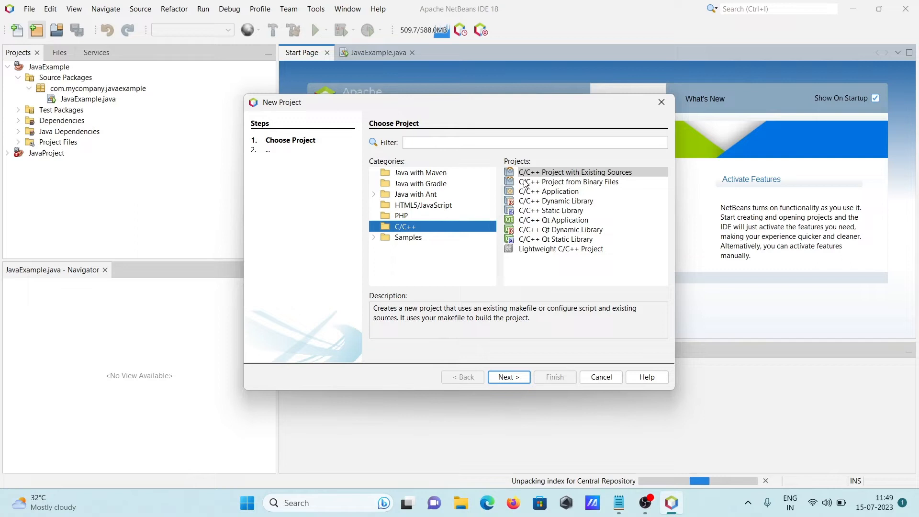
{"action": "mouse_move", "coordinate": [528, 212]}
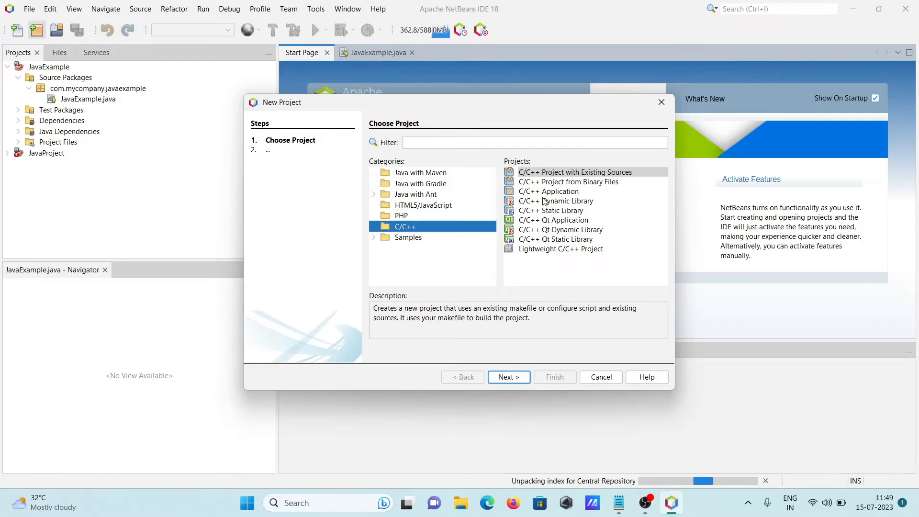
{"action": "left_click", "coordinate": [548, 191]}
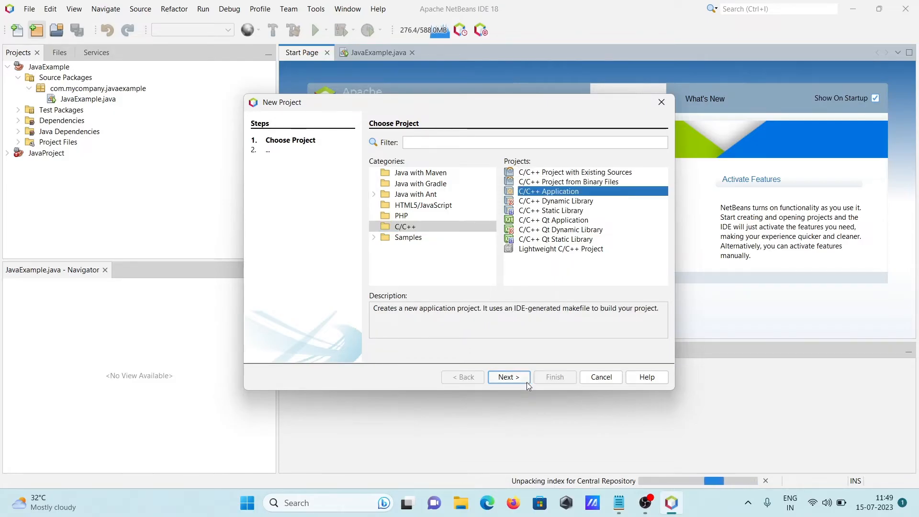
{"action": "left_click", "coordinate": [507, 376]}
{"action": "type", "text": "CppProj"}
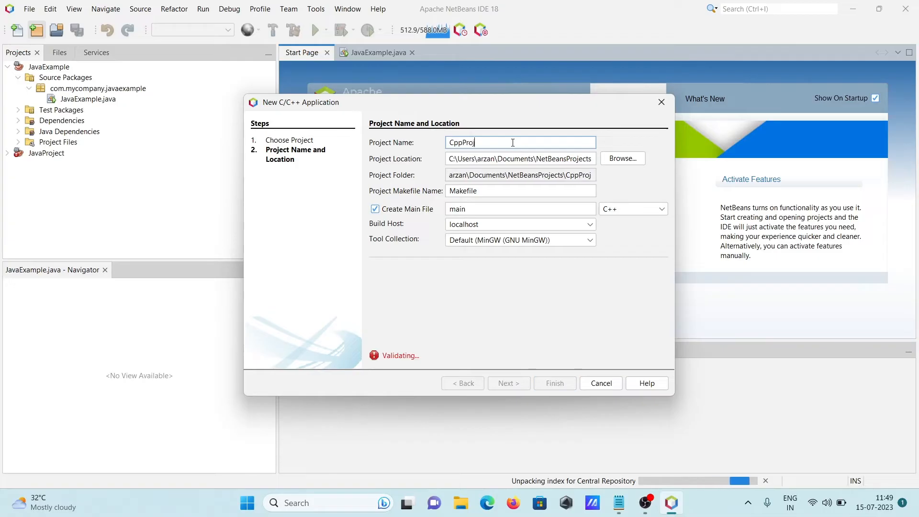
Name the new C++ application 'CppProject' in the wizard
{"action": "type", "text": "ect"}
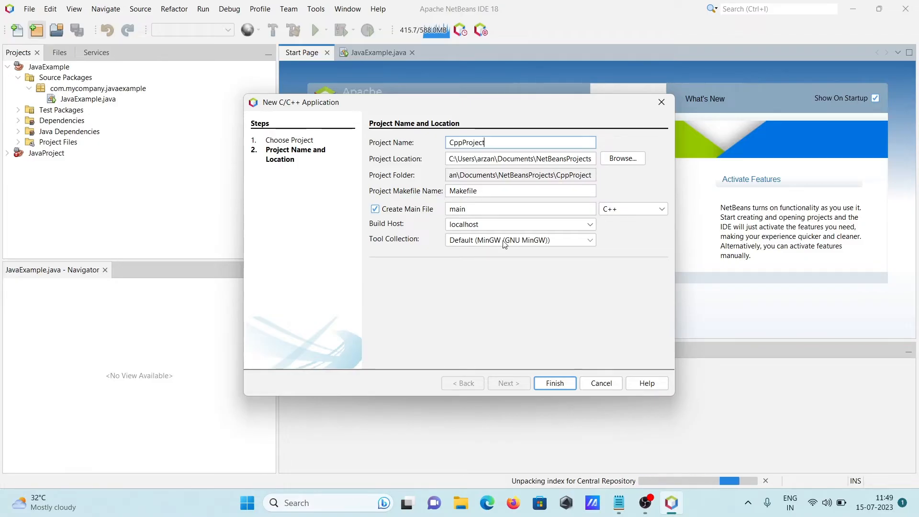
{"action": "mouse_move", "coordinate": [538, 249]}
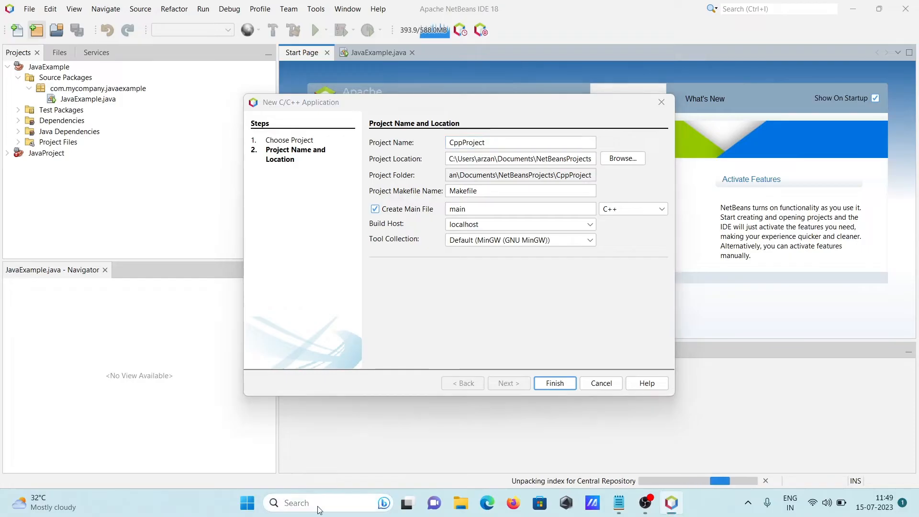
Open Command Prompt and type the g++ --version check
{"action": "type", "text": "cmd"}
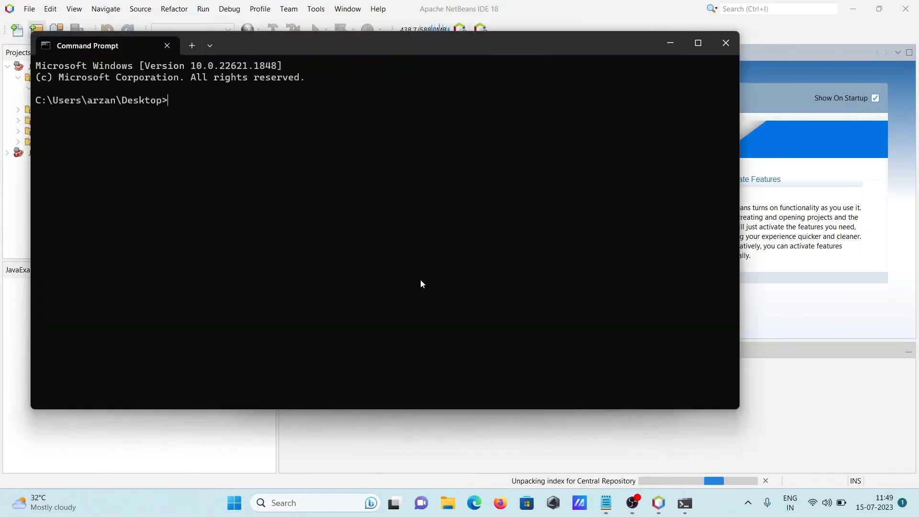
{"action": "mouse_move", "coordinate": [288, 219]}
{"action": "type", "text": "g++ "}
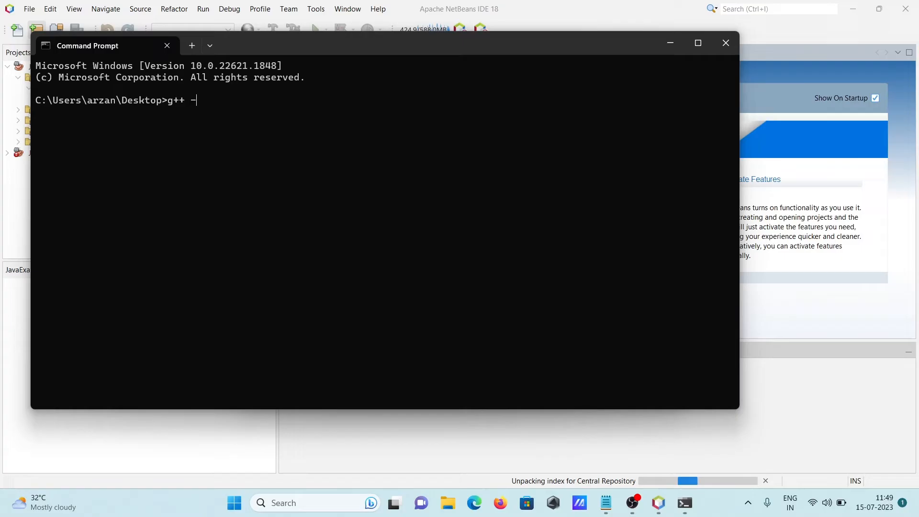
{"action": "type", "text": "-versio"}
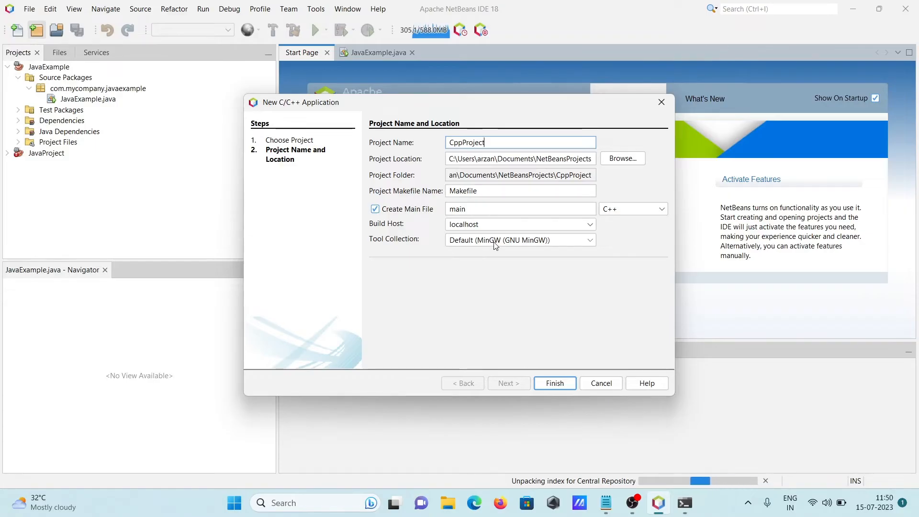
{"action": "mouse_move", "coordinate": [534, 311]}
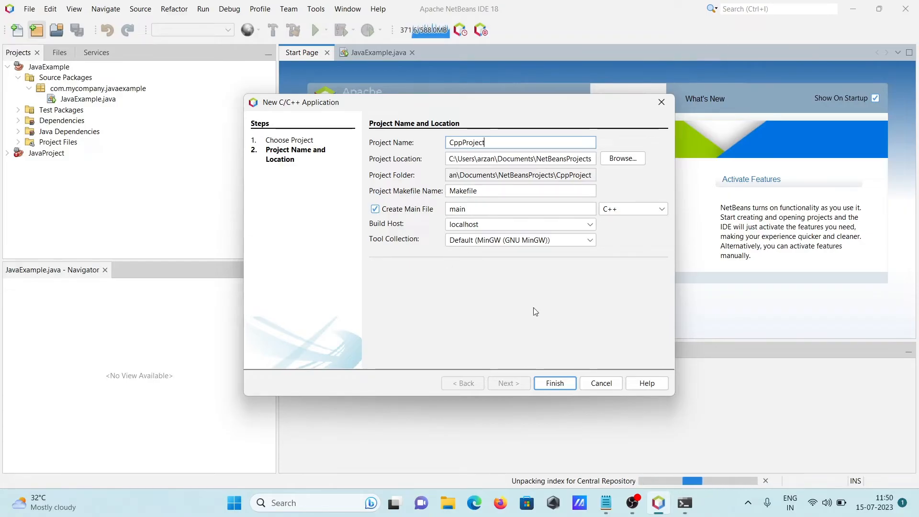
Finish the wizard to generate CppProject with its main.cpp file
{"action": "left_click", "coordinate": [553, 383]}
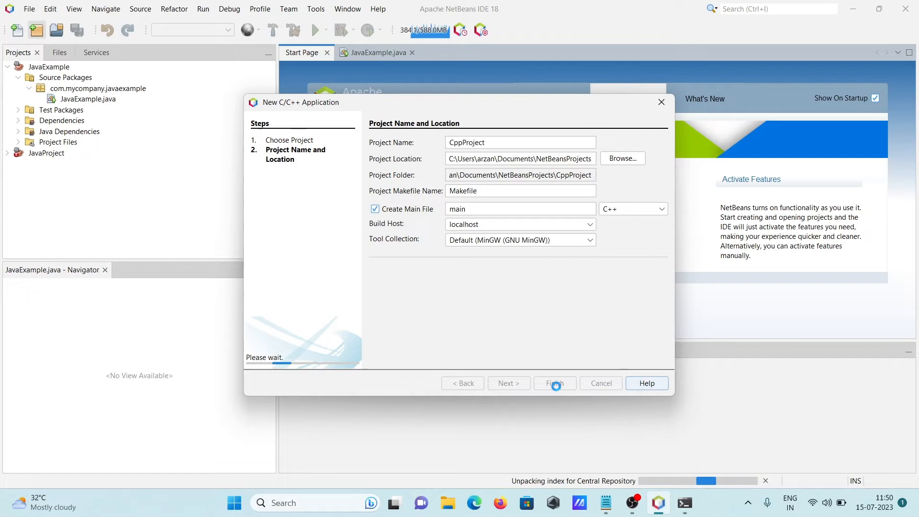
{"action": "left_click", "coordinate": [551, 383]}
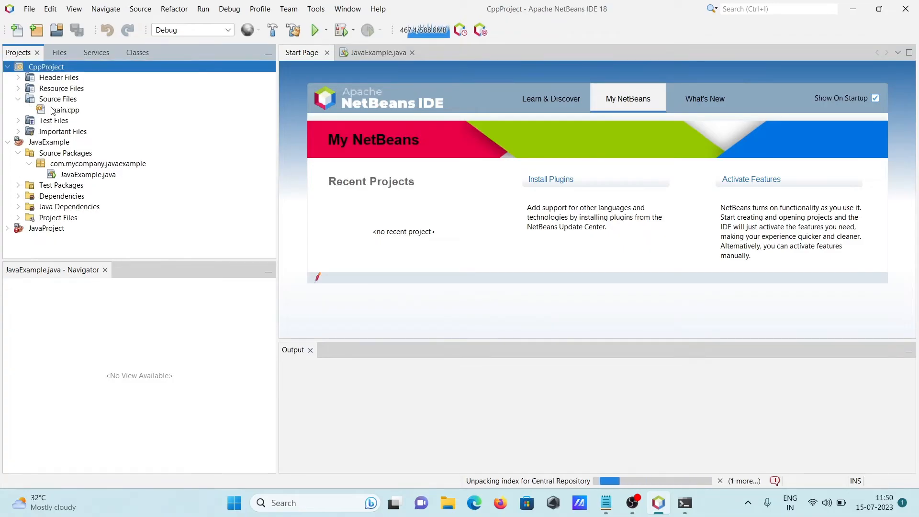
Open CppProject's main.cpp and place the cursor inside the main function
{"action": "double_click", "coordinate": [65, 110]}
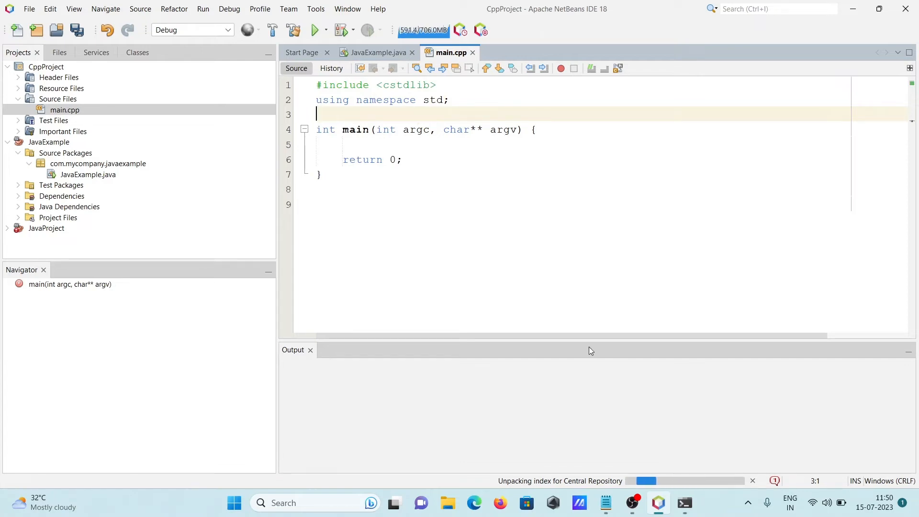
{"action": "left_click", "coordinate": [345, 159]}
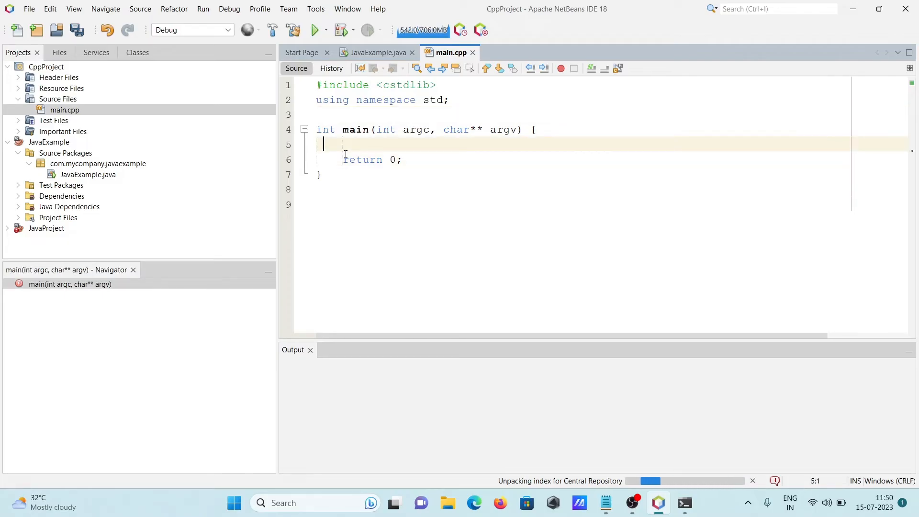
Add cout<<"Hello World"; inside main before return 0
{"action": "type", "text": "cout <<"}
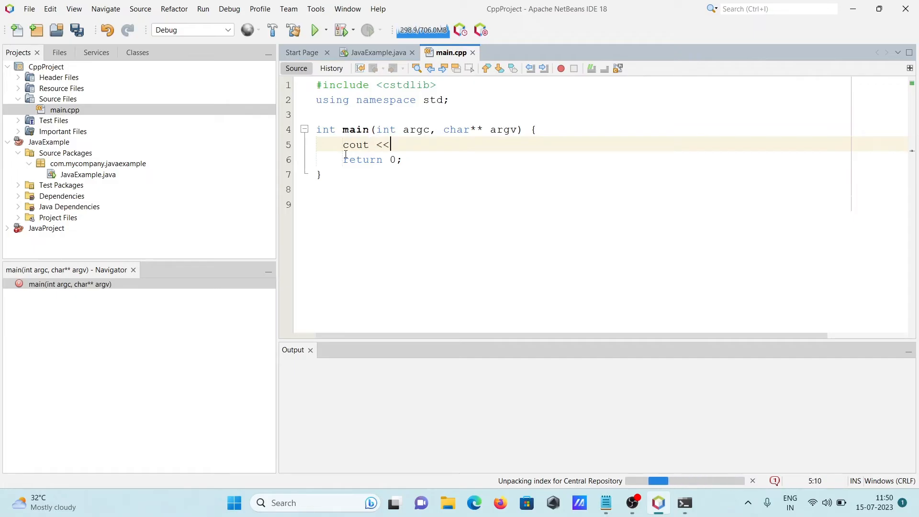
{"action": "type", "text": "\"H\""}
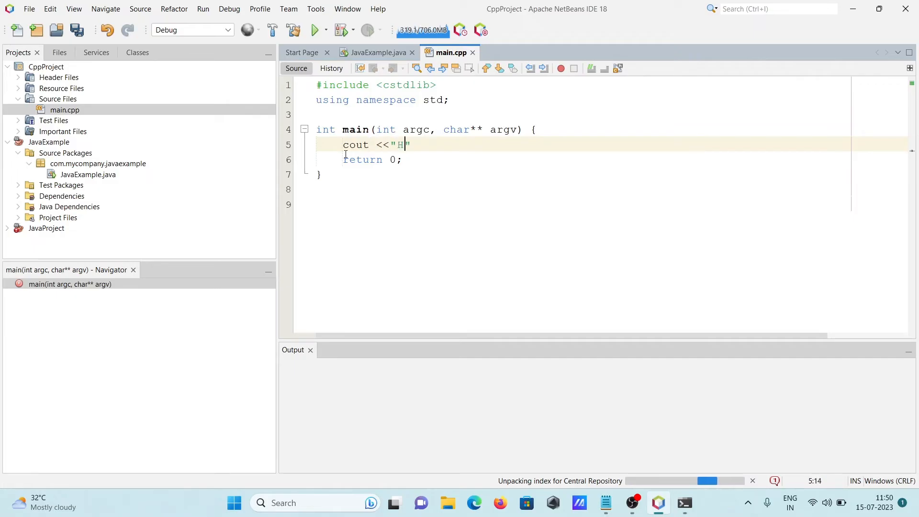
{"action": "type", "text": "ello W"}
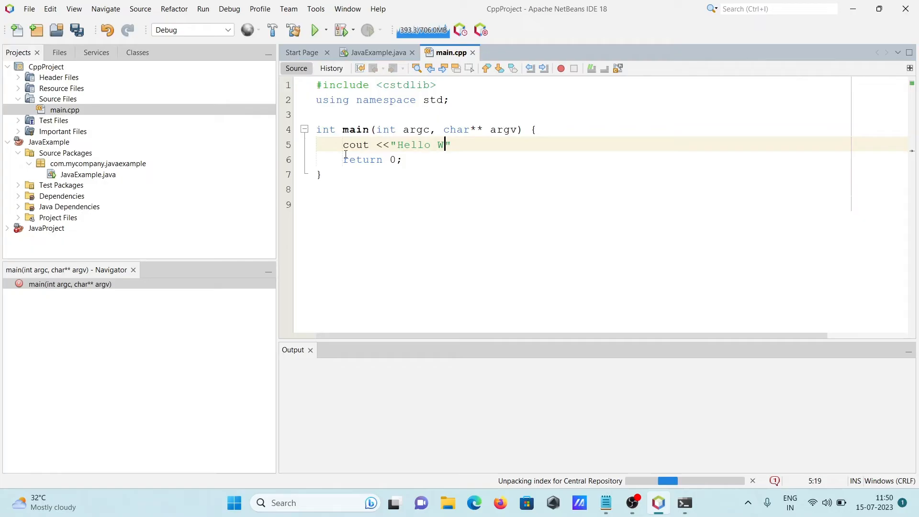
{"action": "type", "text": "orld"}
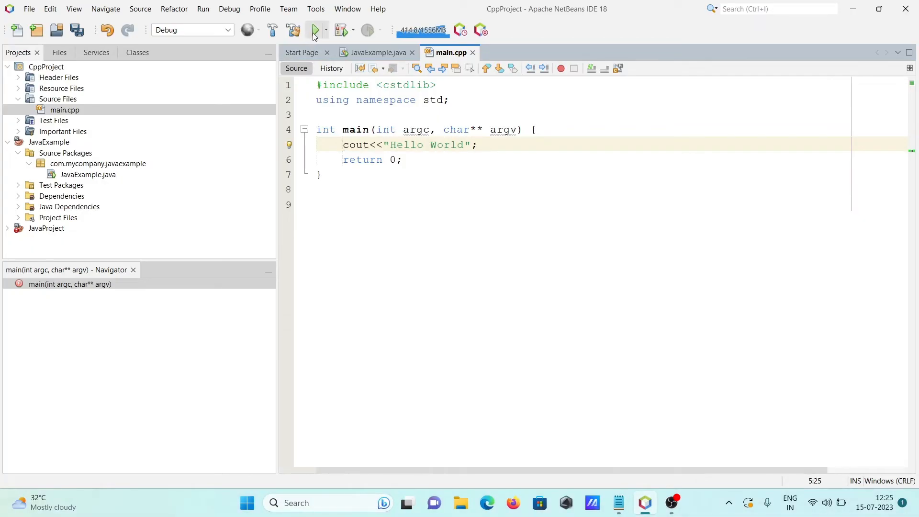
After the undeclared-cout build failure, add #include<iostream> to main.cpp and rerun CppProject
{"action": "left_click", "coordinate": [314, 30]}
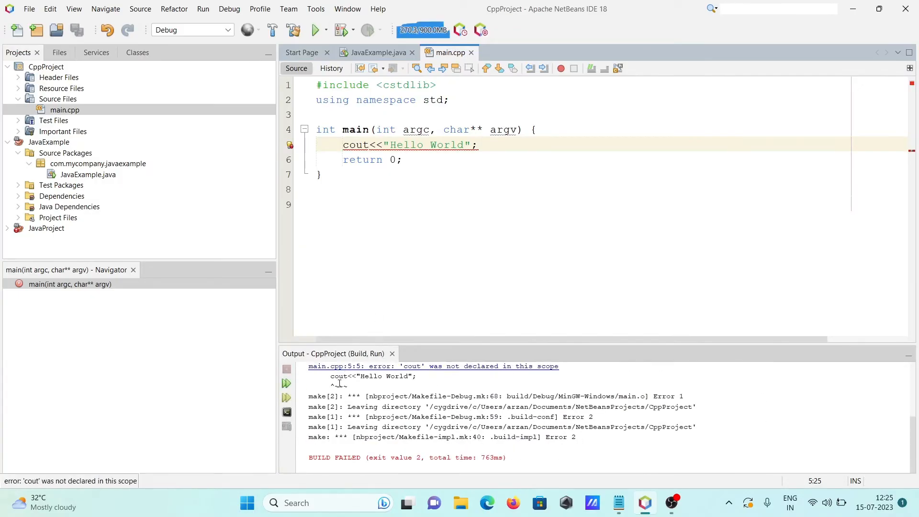
{"action": "left_click", "coordinate": [439, 85]}
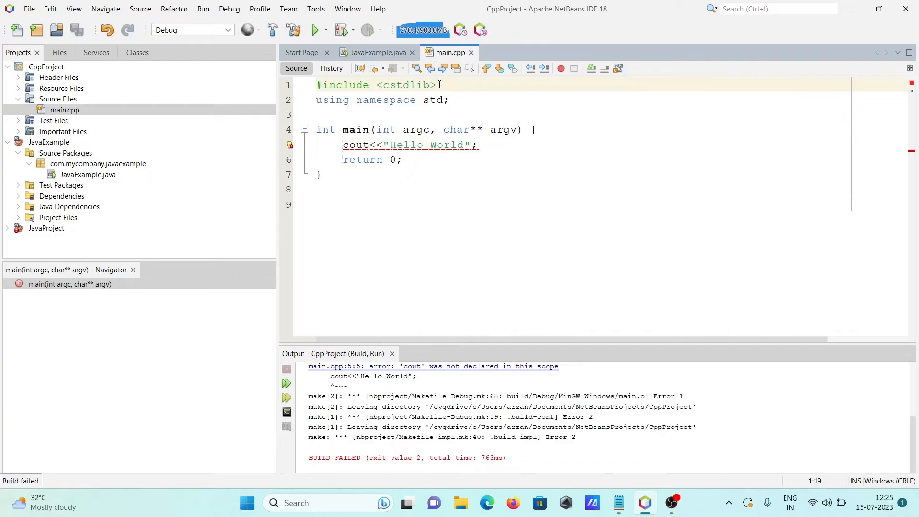
{"action": "type", "text": "#include"}
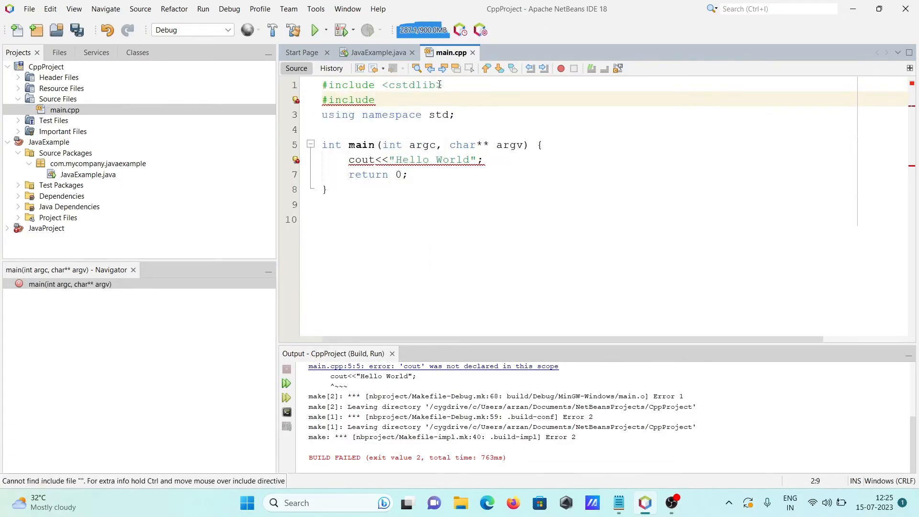
{"action": "type", "text": "<ios>"}
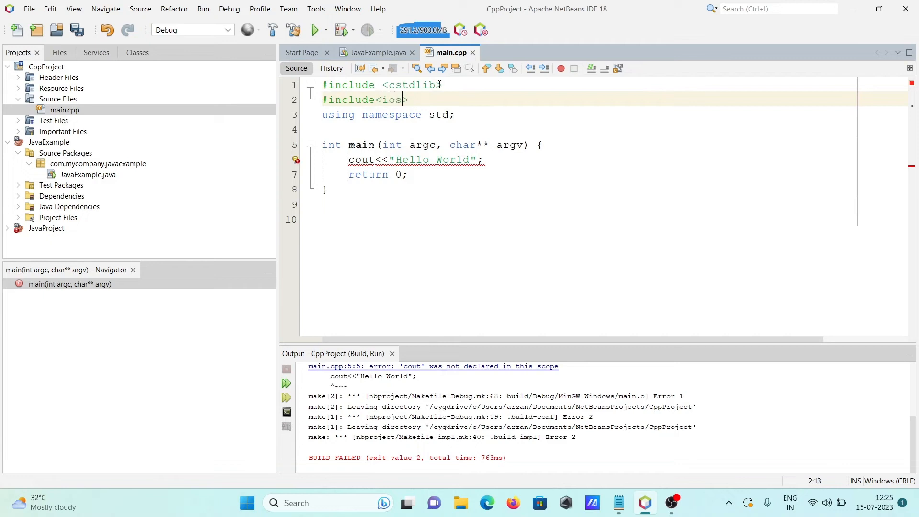
{"action": "type", "text": "tream"}
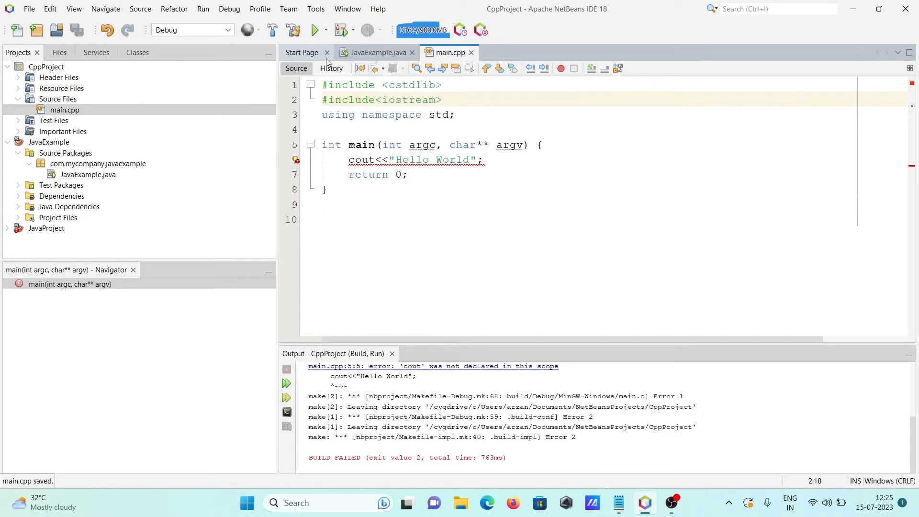
{"action": "left_click", "coordinate": [314, 29]}
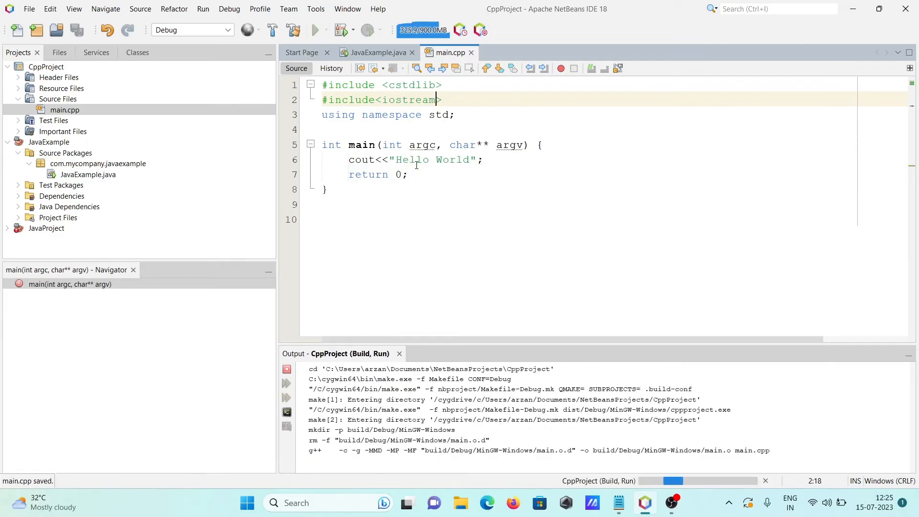
Rerun CppProject so Hello World succeeds, then scroll down through the view
{"action": "left_click", "coordinate": [315, 30]}
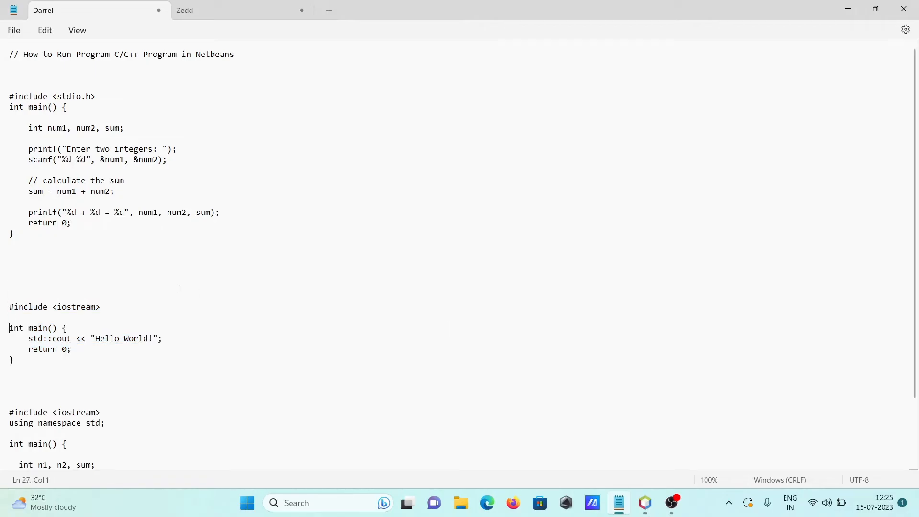
{"action": "scroll", "scroll_direction": "down", "scroll_amount": 3}
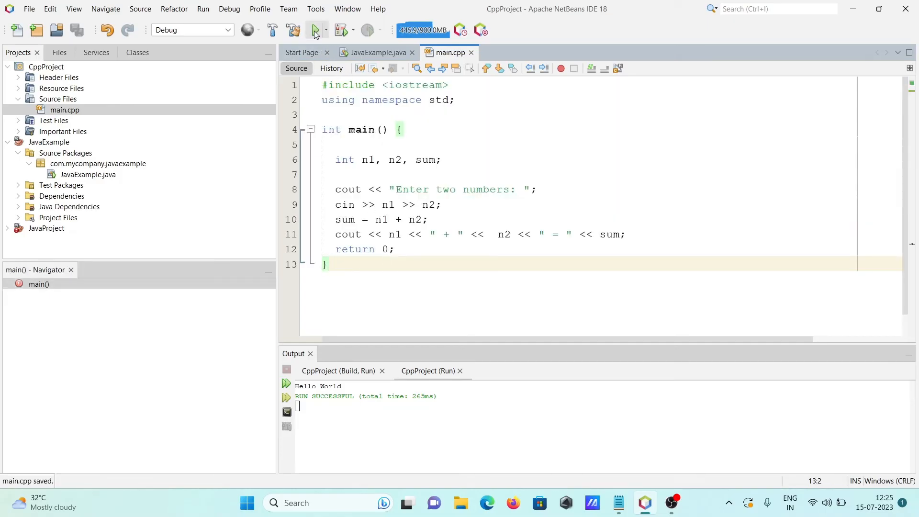
Run the C++ sum program and enter 8 and 6, giving 8 + 6 = 14
{"action": "left_click", "coordinate": [314, 30]}
{"action": "type", "text": "8"}
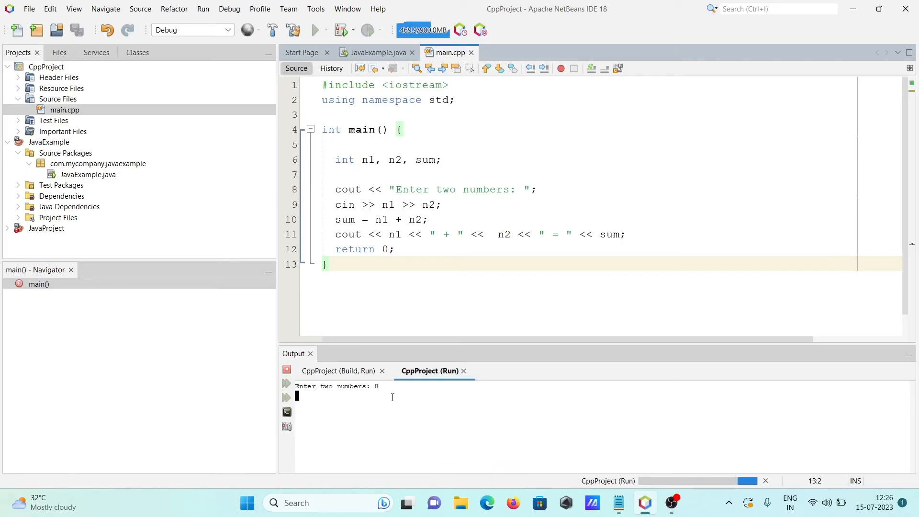
{"action": "type", "text": "6"}
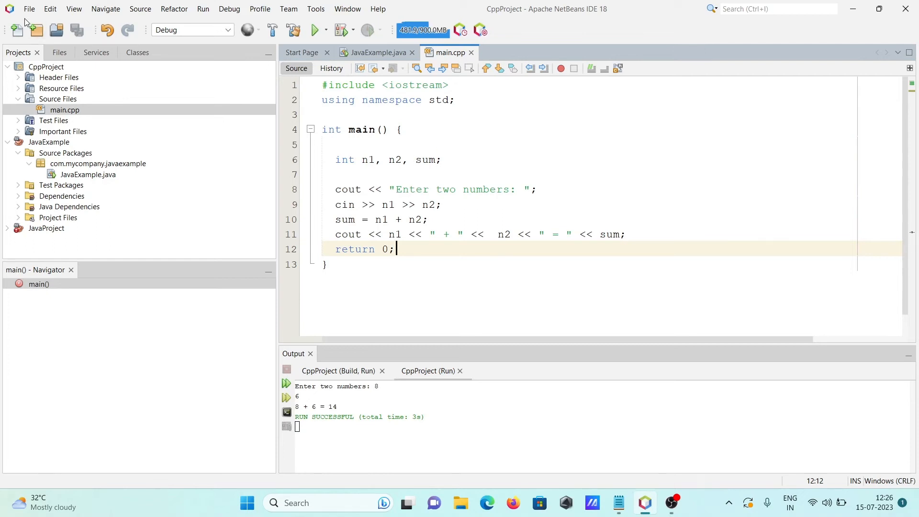
Create C/C++ Application project CppApplication_1 with C as the main file language
{"action": "left_click", "coordinate": [28, 8]}
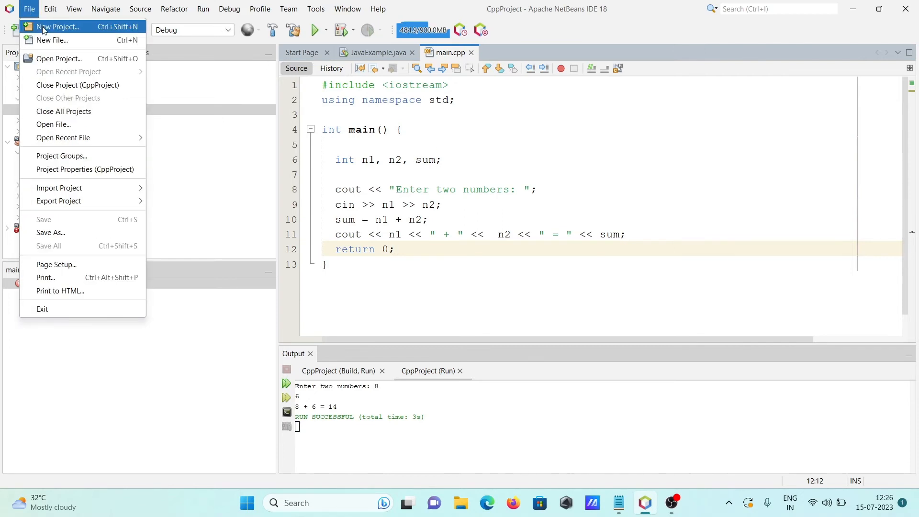
{"action": "left_click", "coordinate": [57, 27]}
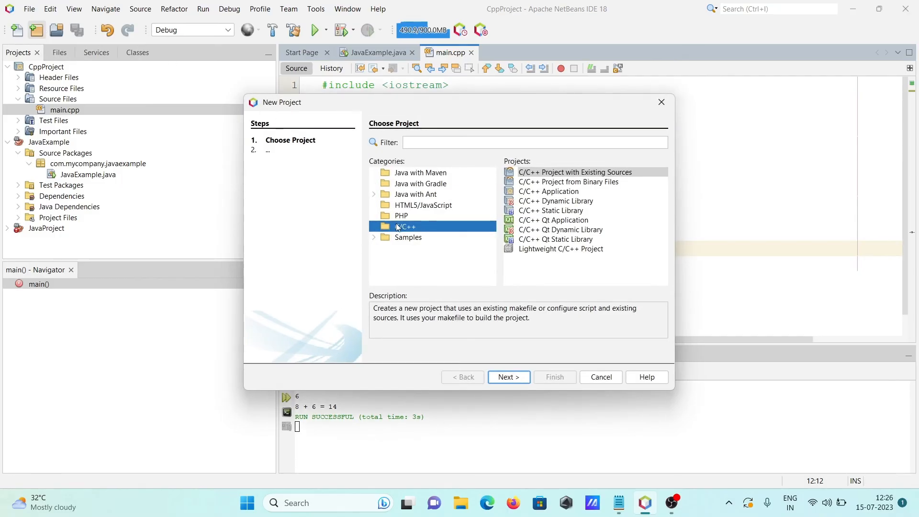
{"action": "left_click", "coordinate": [568, 181]}
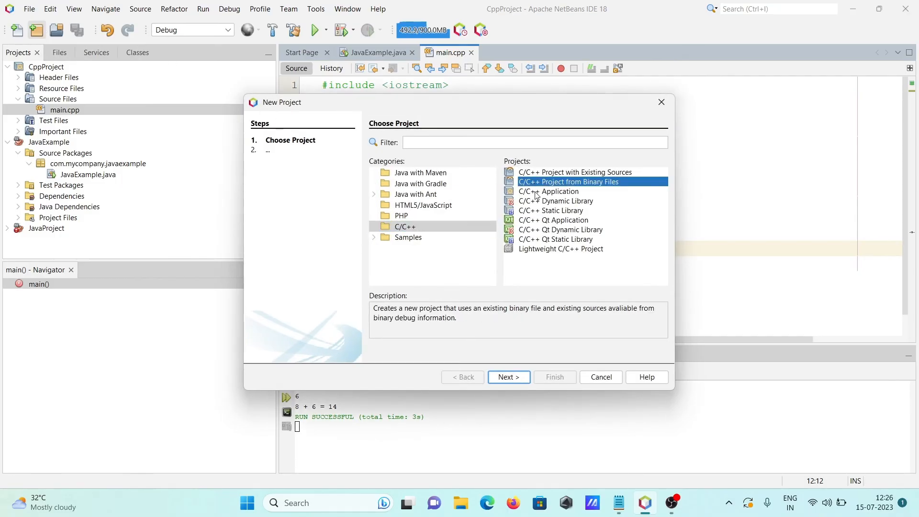
{"action": "left_click", "coordinate": [548, 191]}
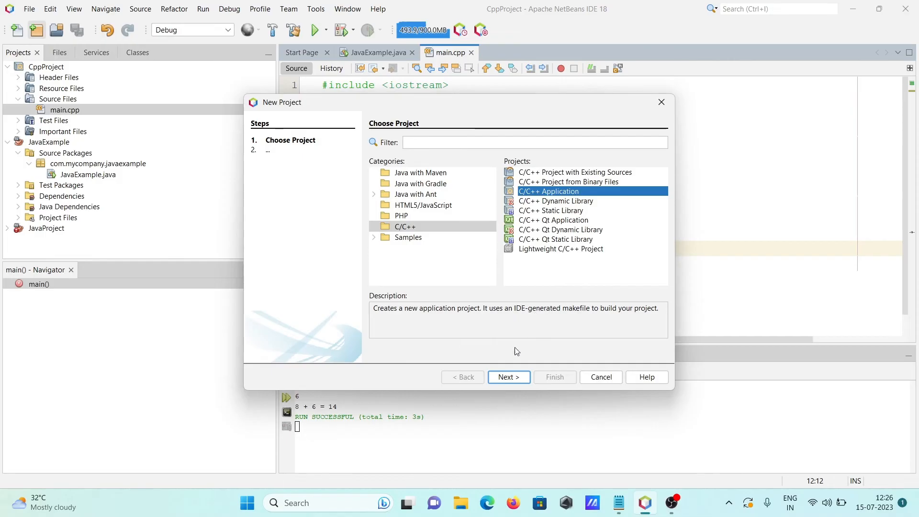
{"action": "left_click", "coordinate": [507, 377]}
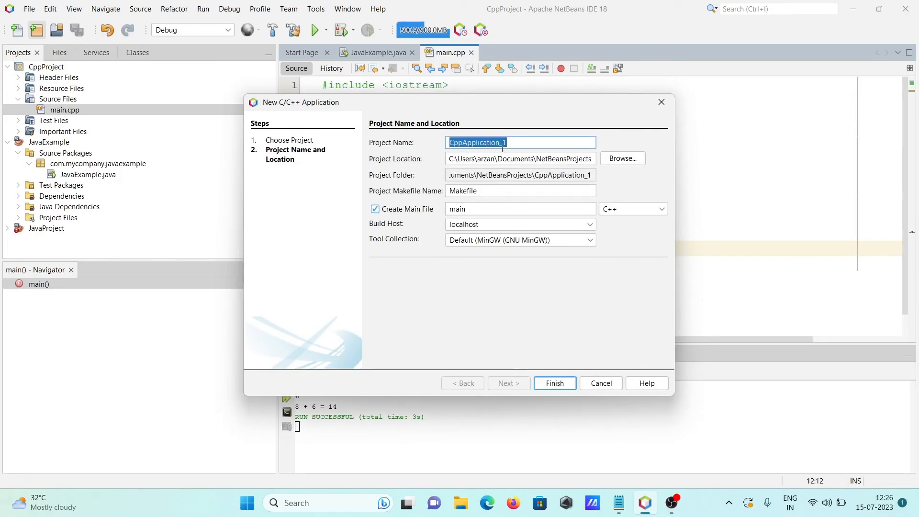
{"action": "left_click", "coordinate": [632, 209]}
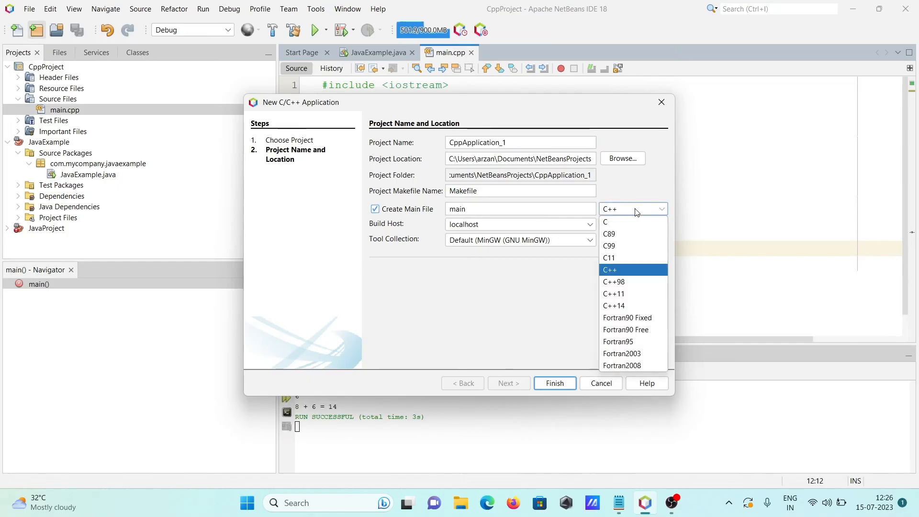
{"action": "left_click", "coordinate": [605, 222]}
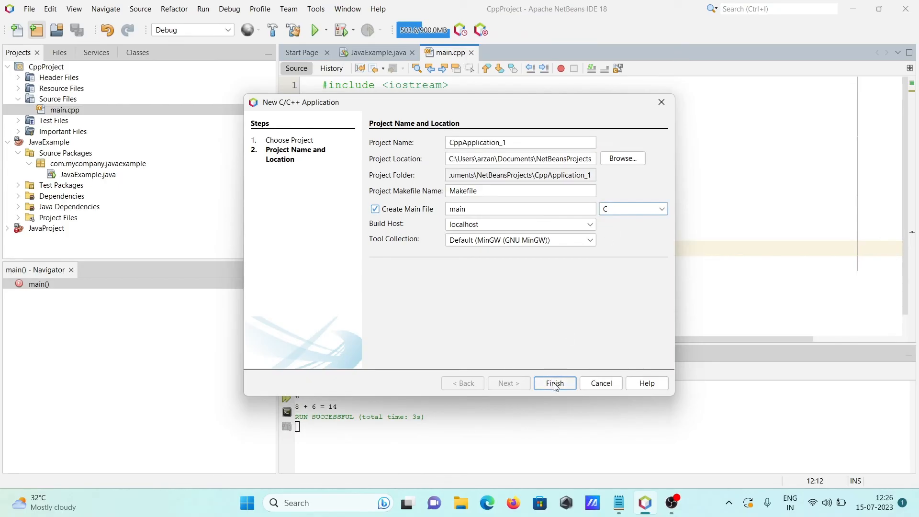
{"action": "left_click", "coordinate": [554, 383]}
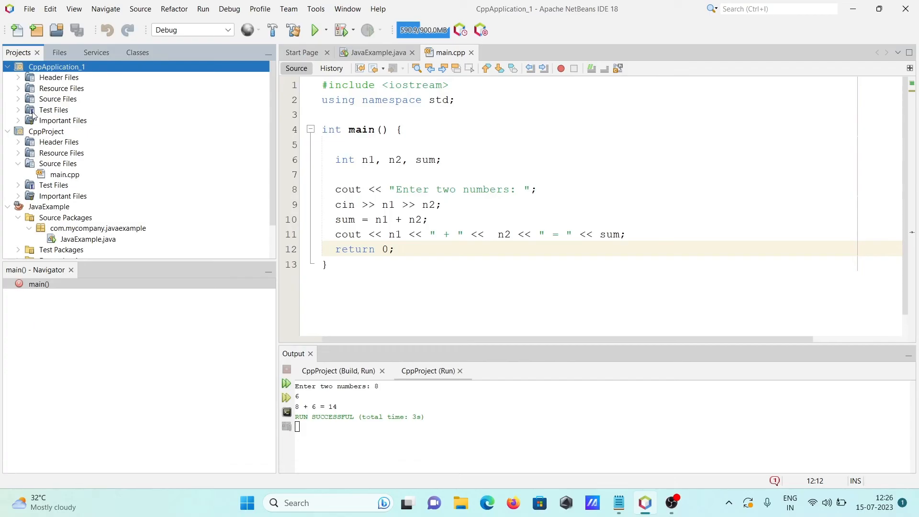
Open CppApplication_1's main.c, select its template header comment, and switch to Notepad
{"action": "left_click", "coordinate": [18, 99]}
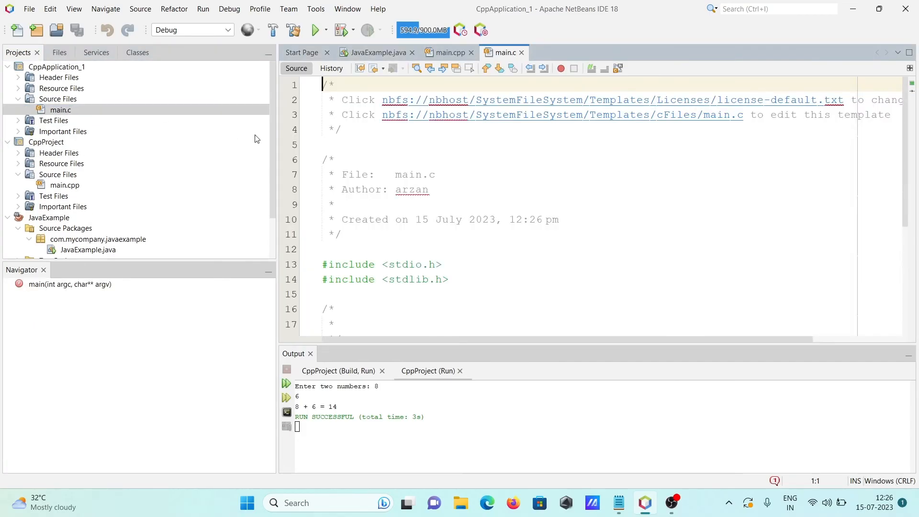
{"action": "left_click_drag", "start_coordinate": [328, 83], "coordinate": [343, 234]}
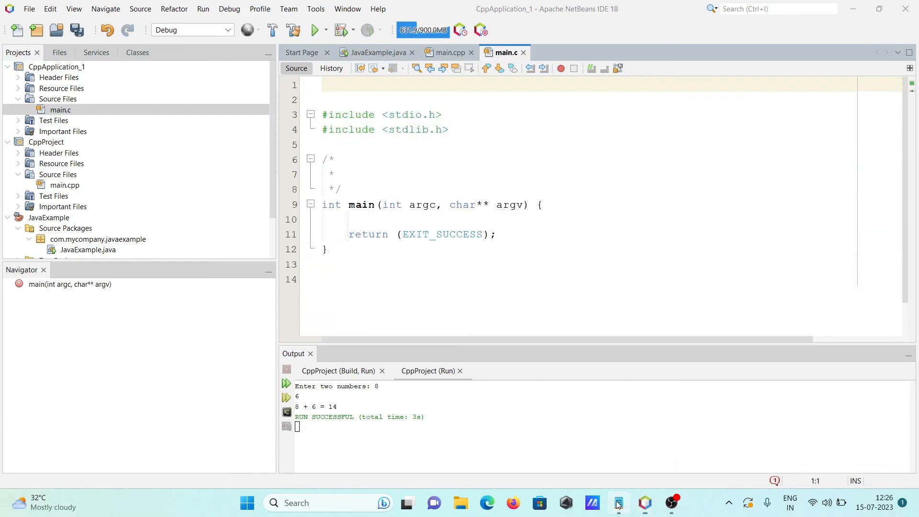
{"action": "left_click", "coordinate": [618, 503]}
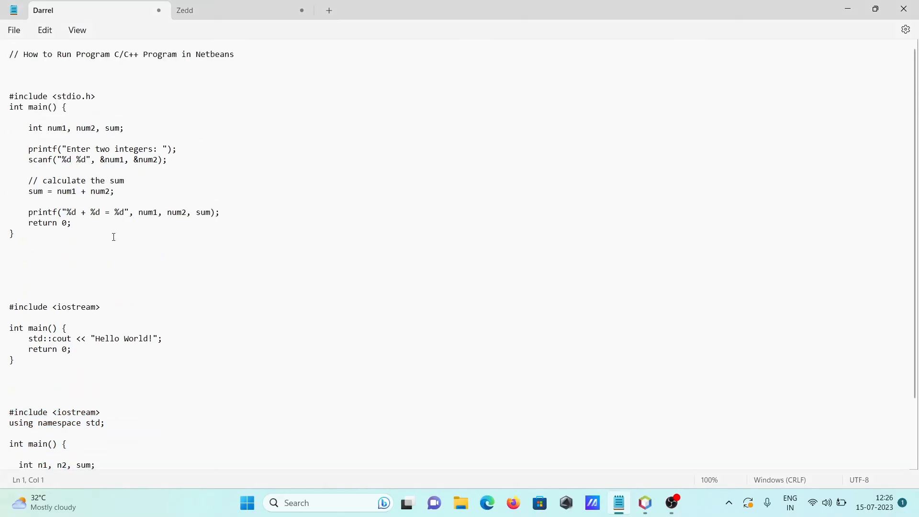
Select the C add-two-integers program in Notepad for copying
{"action": "left_click_drag", "start_coordinate": [9, 96], "coordinate": [13, 233]}
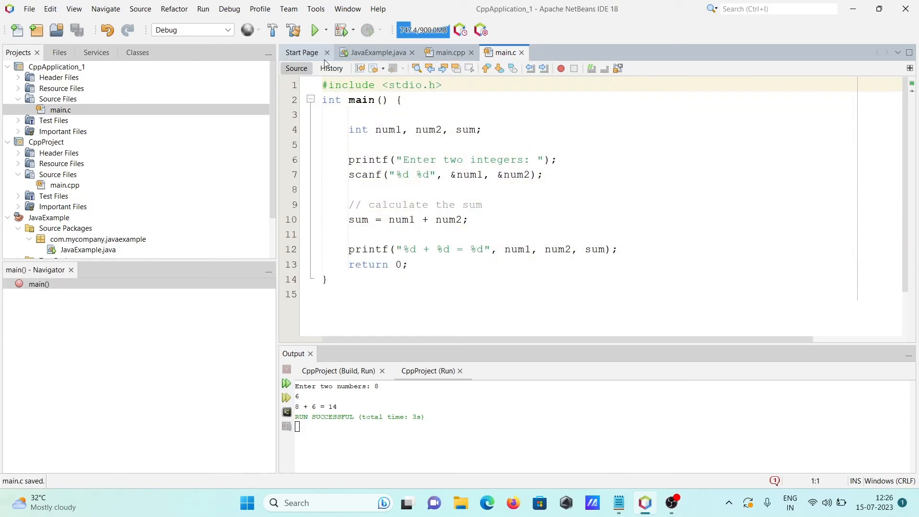
Run the C application and enter 8 and 7, printing 8 + 7 = 15
{"action": "left_click", "coordinate": [316, 30]}
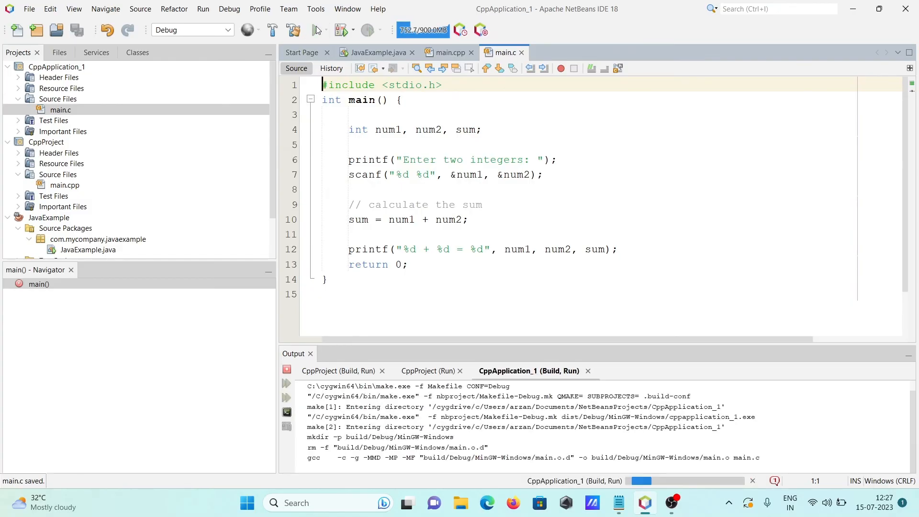
{"action": "left_click", "coordinate": [315, 30]}
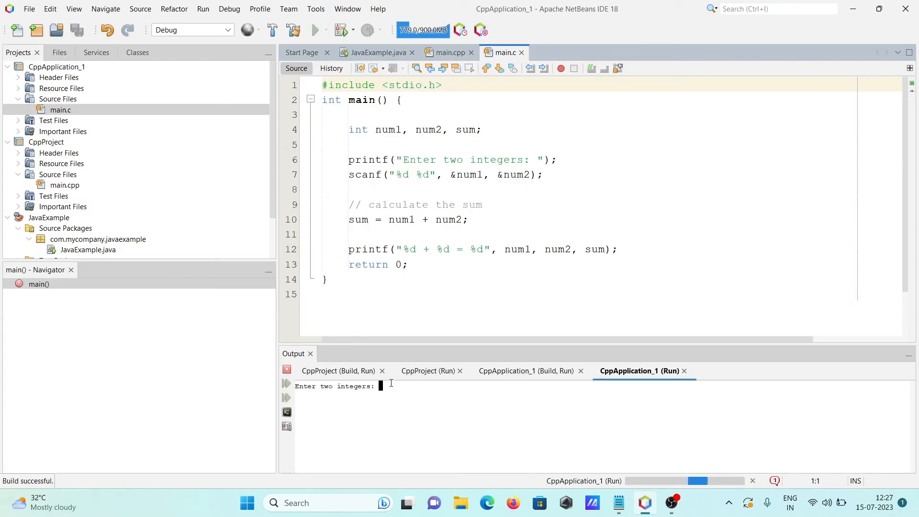
{"action": "type", "text": "8"}
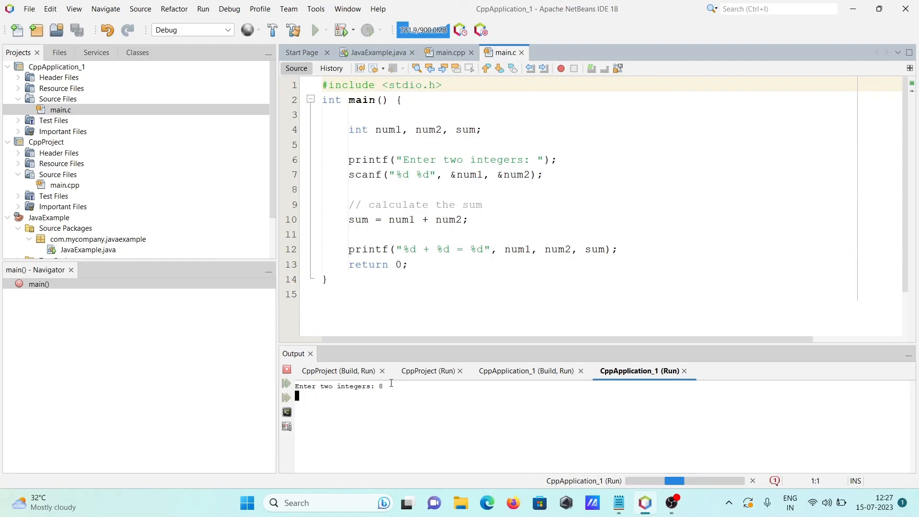
{"action": "type", "text": "7"}
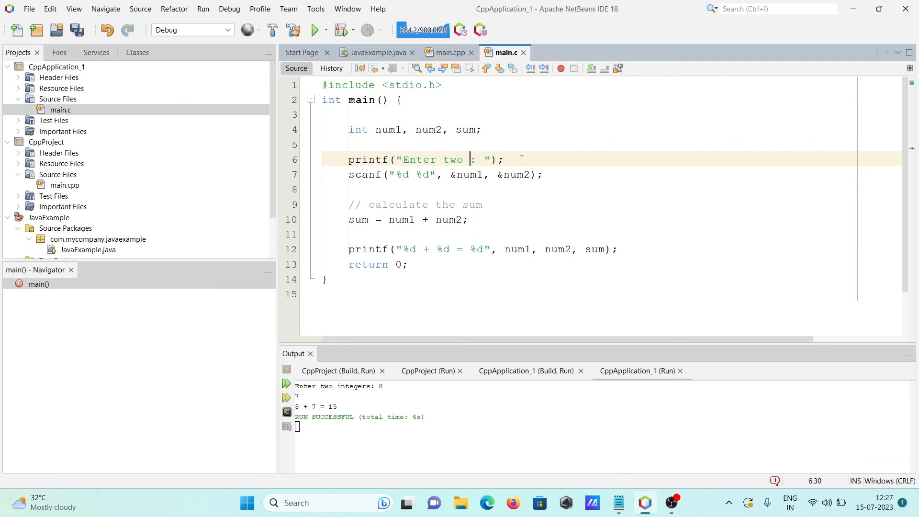
Change the prompt to 'Enter two numbers', rerun, and enter 7 and 9 for 16
{"action": "type", "text": "numbers"}
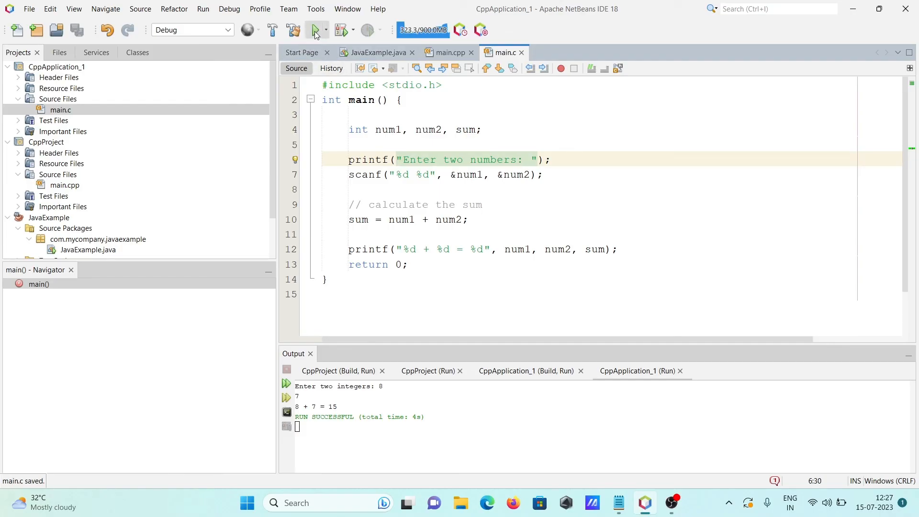
{"action": "left_click", "coordinate": [313, 29]}
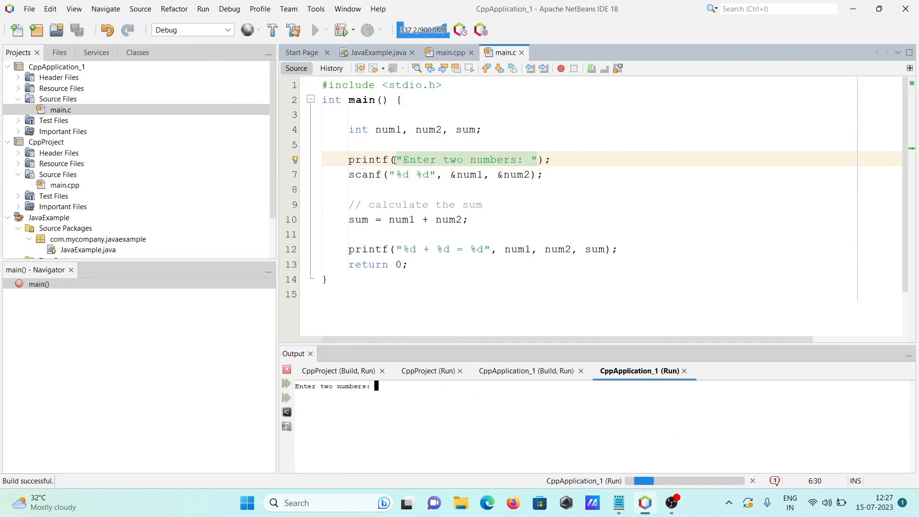
{"action": "type", "text": "7"}
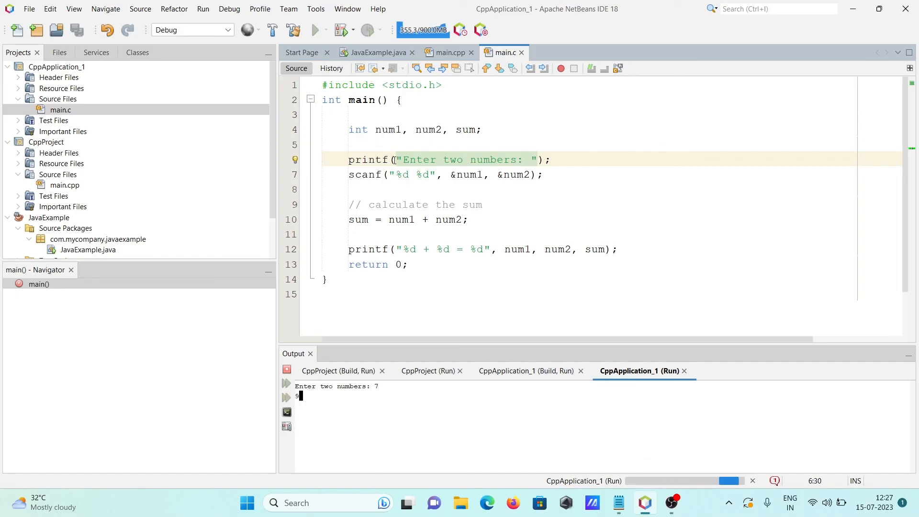
{"action": "type", "text": "9"}
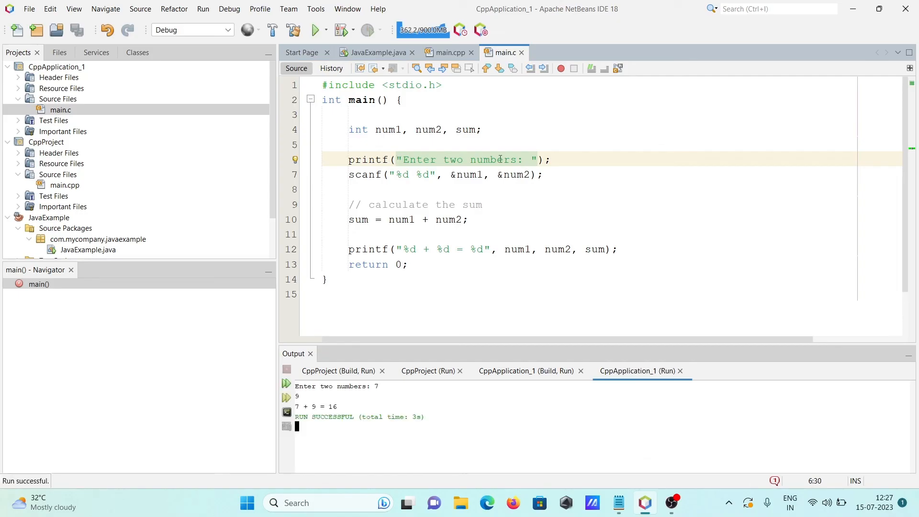
{"action": "mouse_move", "coordinate": [593, 259]}
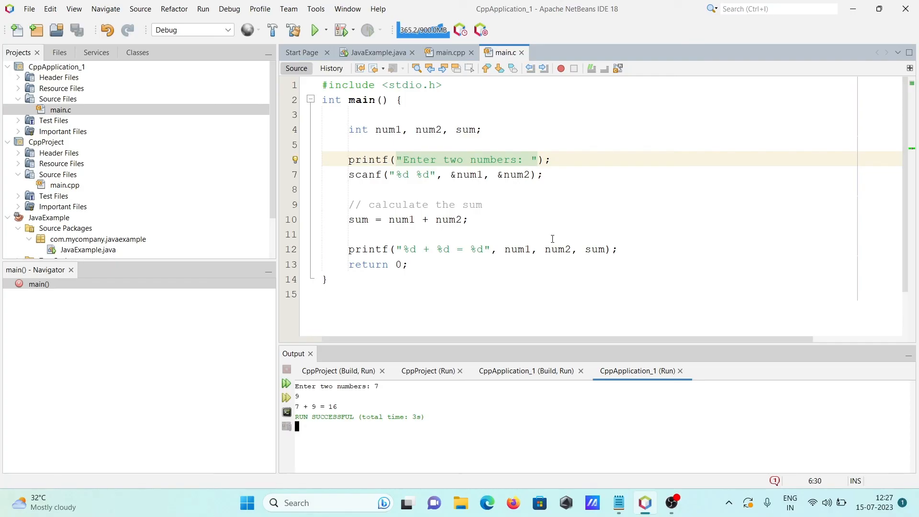
{"action": "mouse_move", "coordinate": [562, 232]}
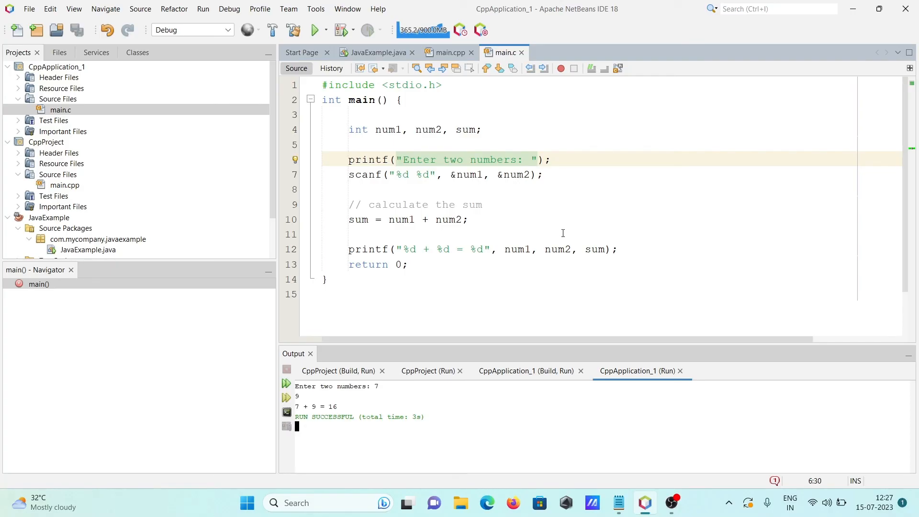
{"action": "mouse_move", "coordinate": [640, 202]}
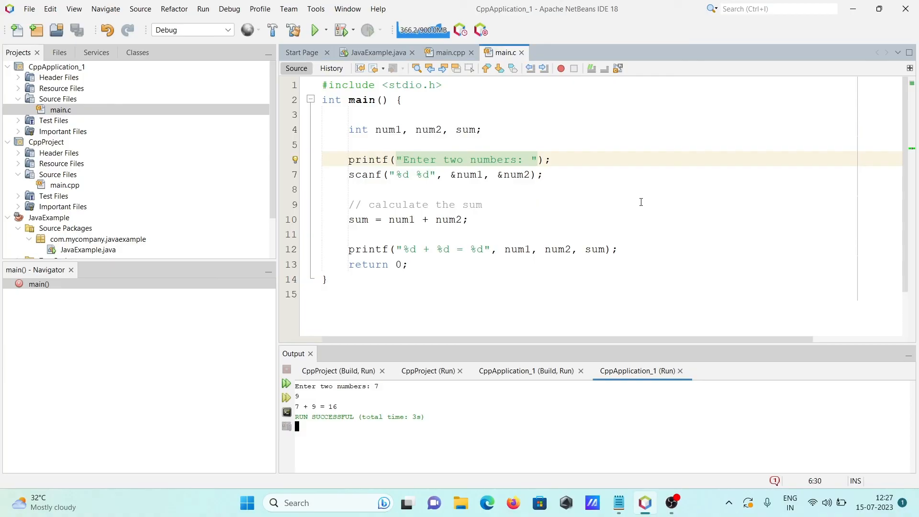